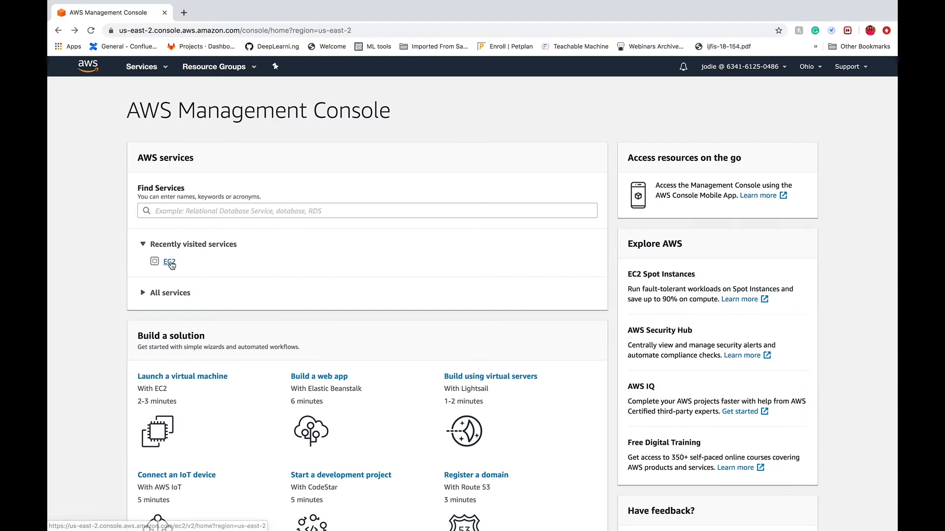
Start the EC2 launch-instance wizard from the EC2 Dashboard.
left_click(169, 262)
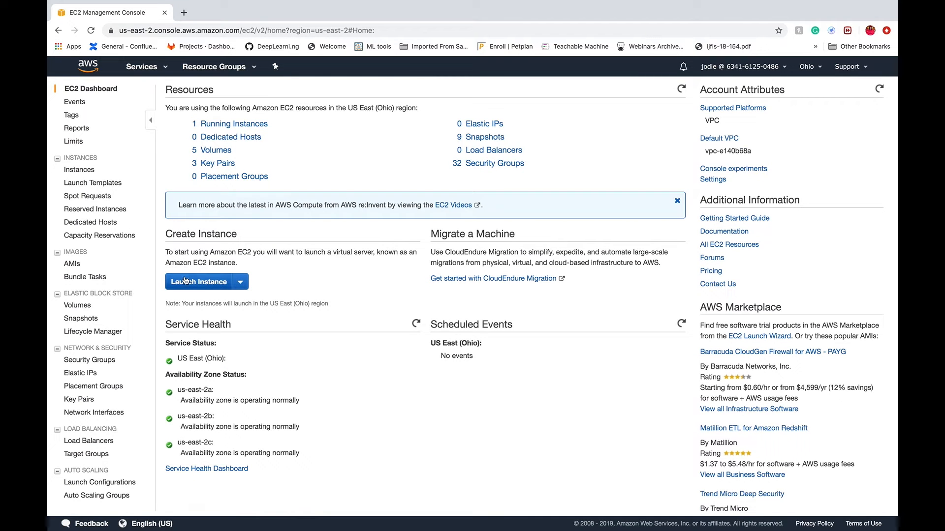
left_click(199, 281)
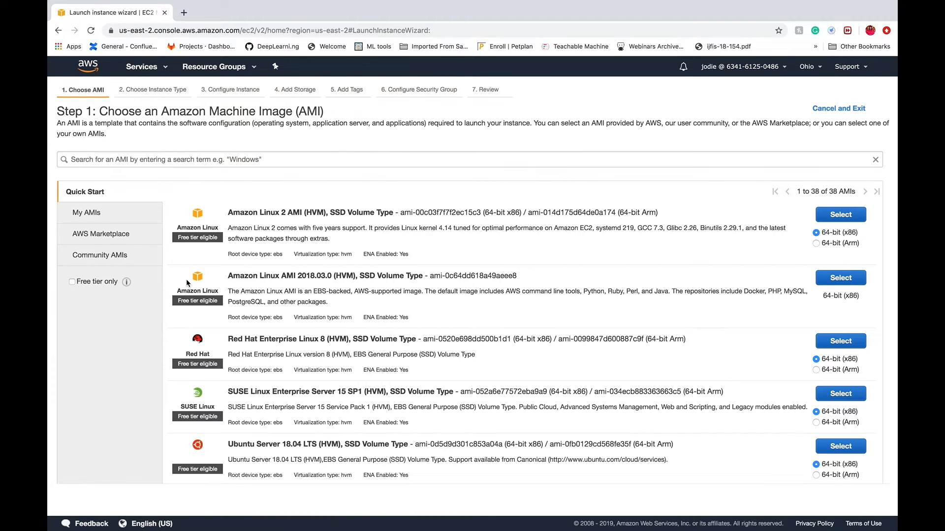
Filter Community AMIs by 'Atlas CE' and scroll to the Atlas CE on Deep Learning AMI entry.
left_click(100, 255)
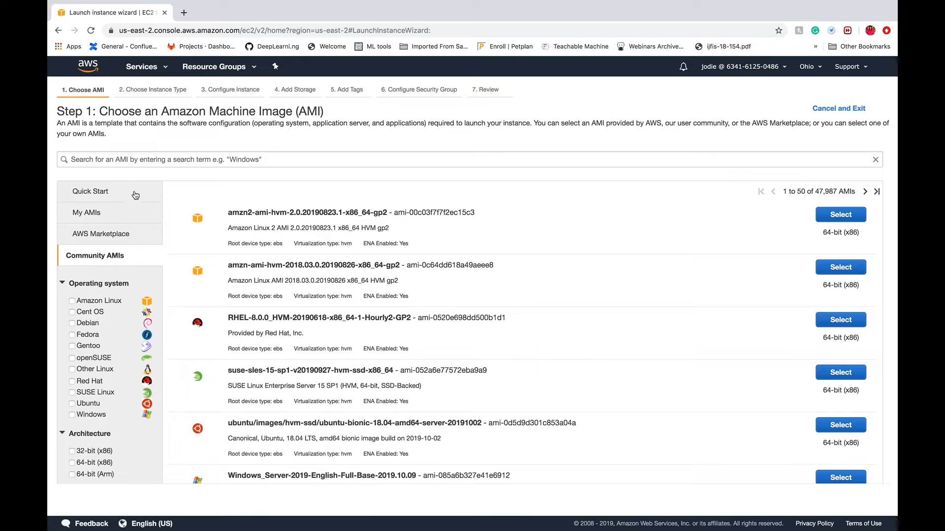
type("Atlas")
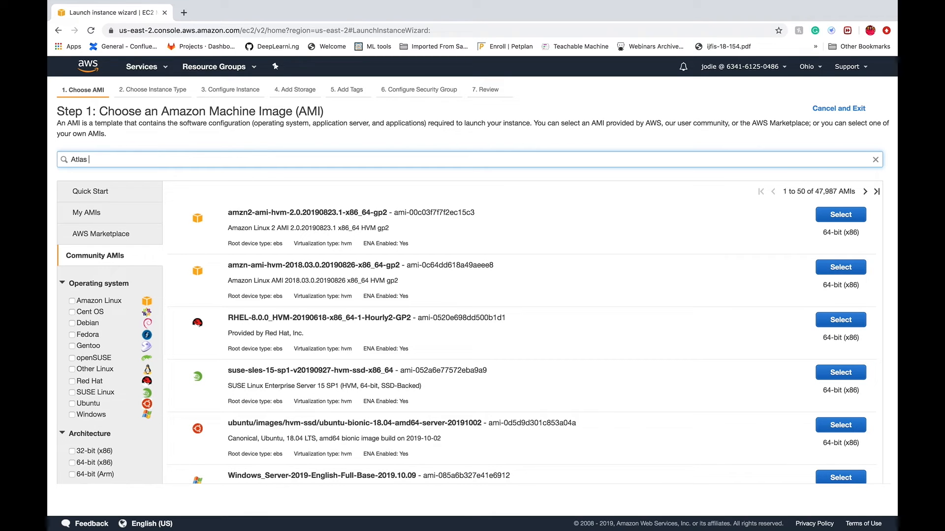
type("CE")
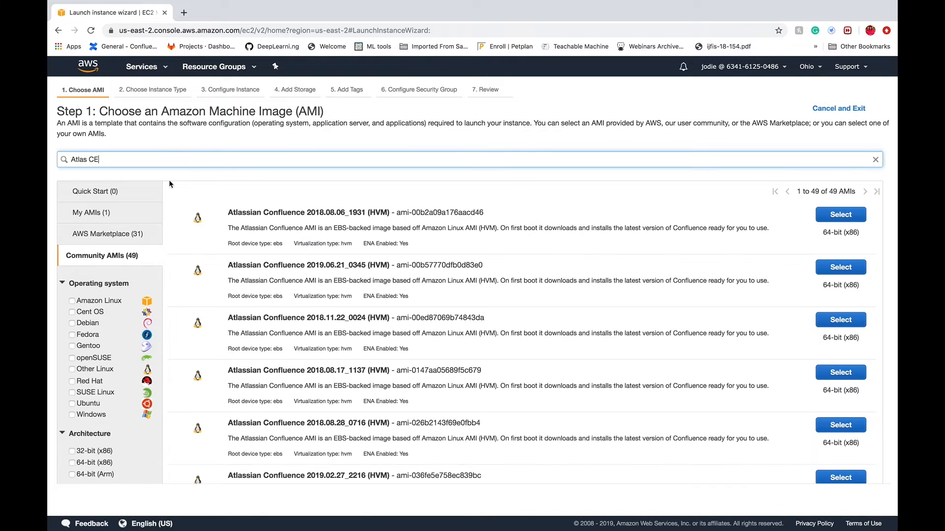
scroll("down", 3)
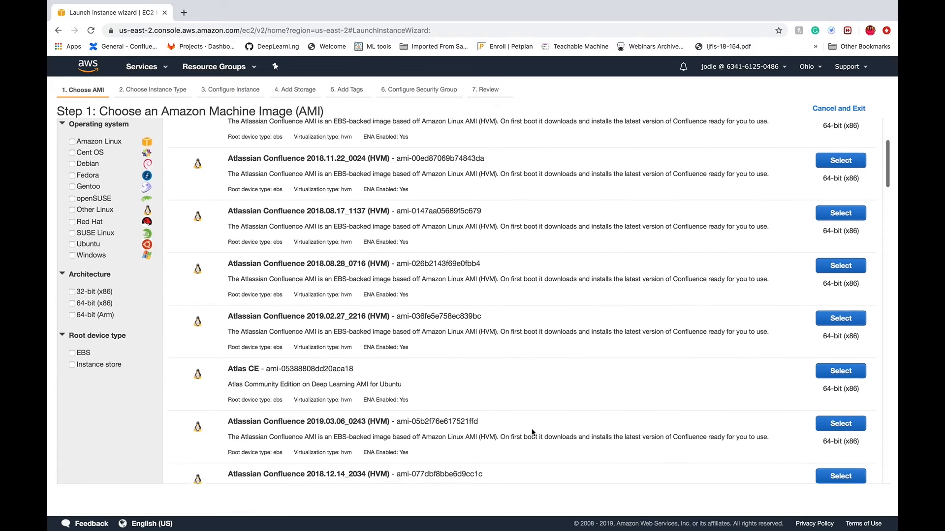
scroll("down", 3)
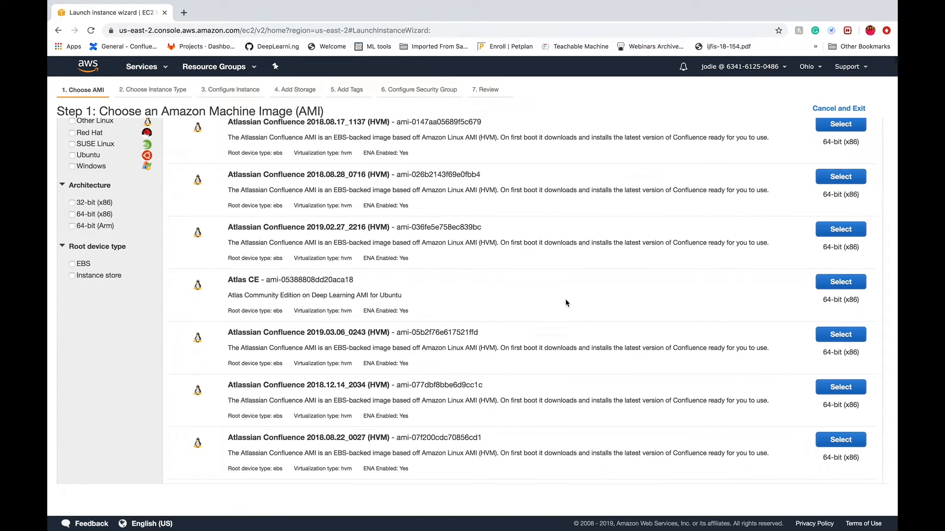
mouse_move(767, 316)
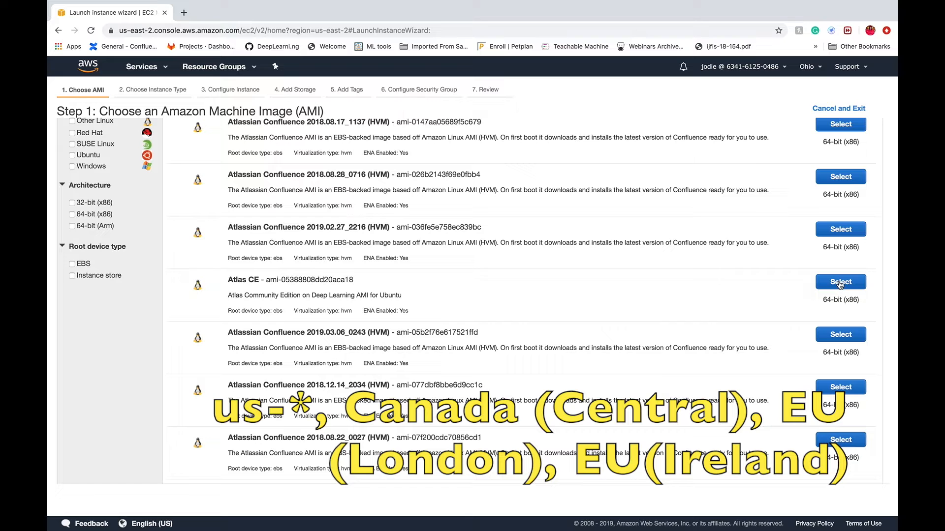
Choose the Atlas CE image and the p2.xlarge GPU instance type, then continue to instance details.
left_click(839, 282)
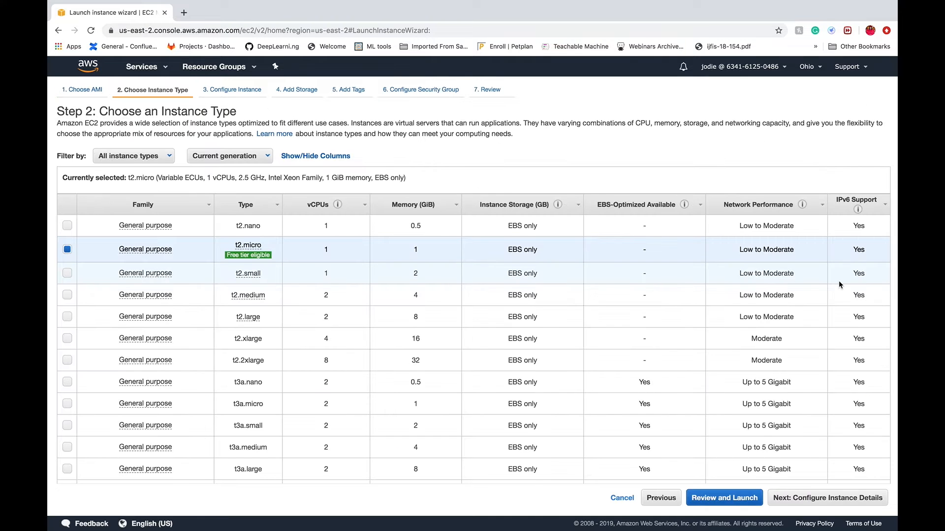
scroll("down", 3)
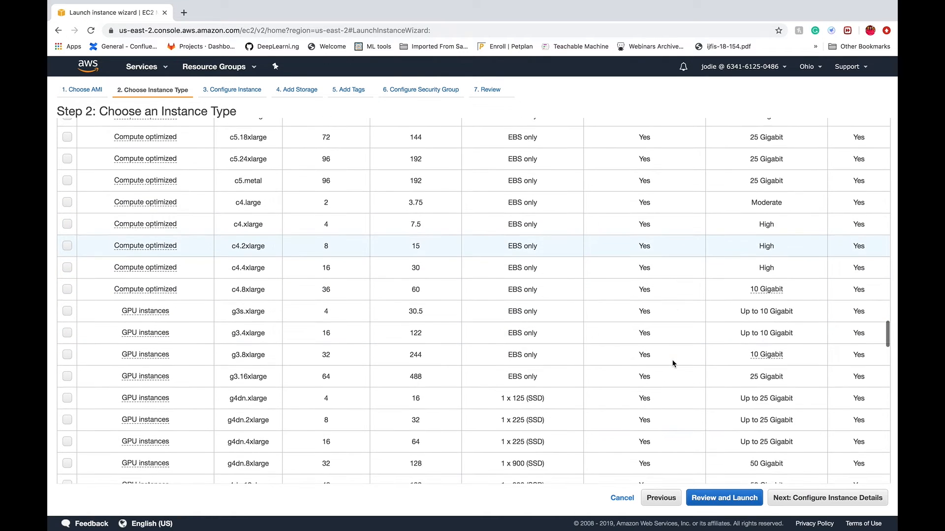
scroll("down", 3)
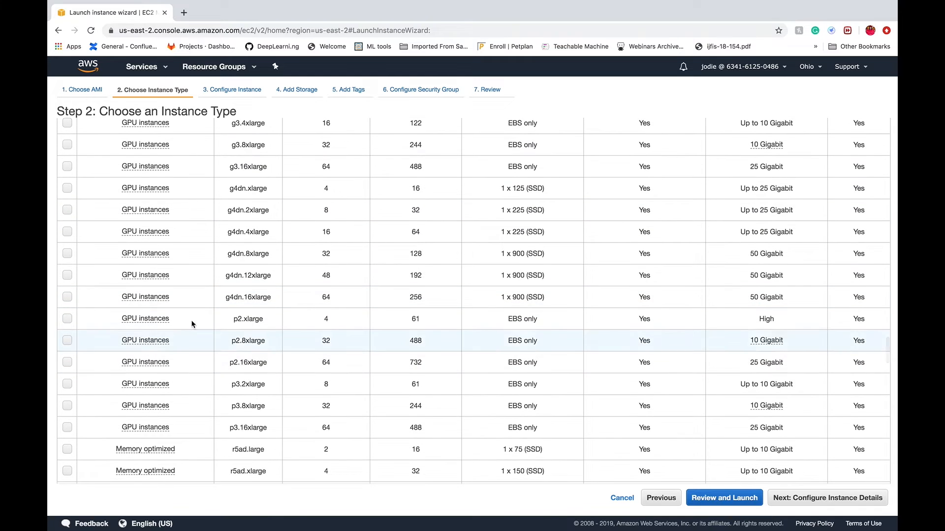
left_click(67, 319)
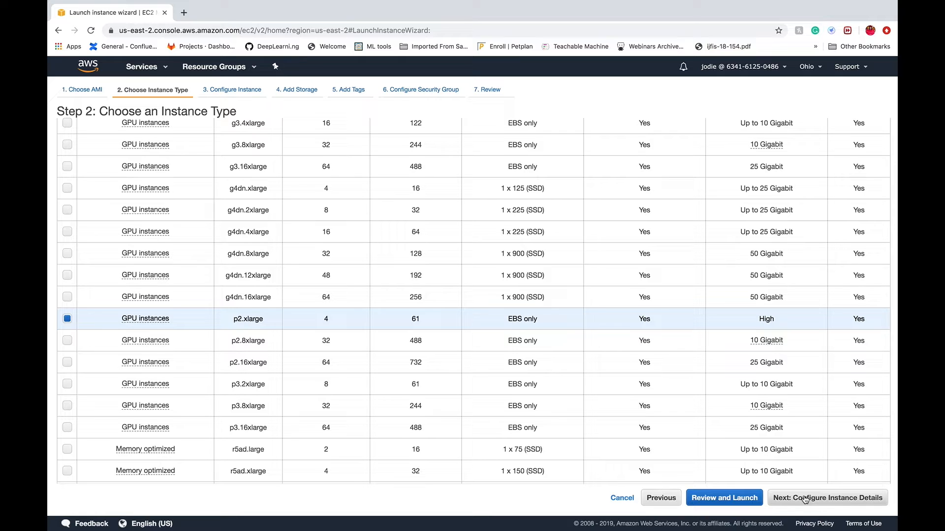
left_click(828, 497)
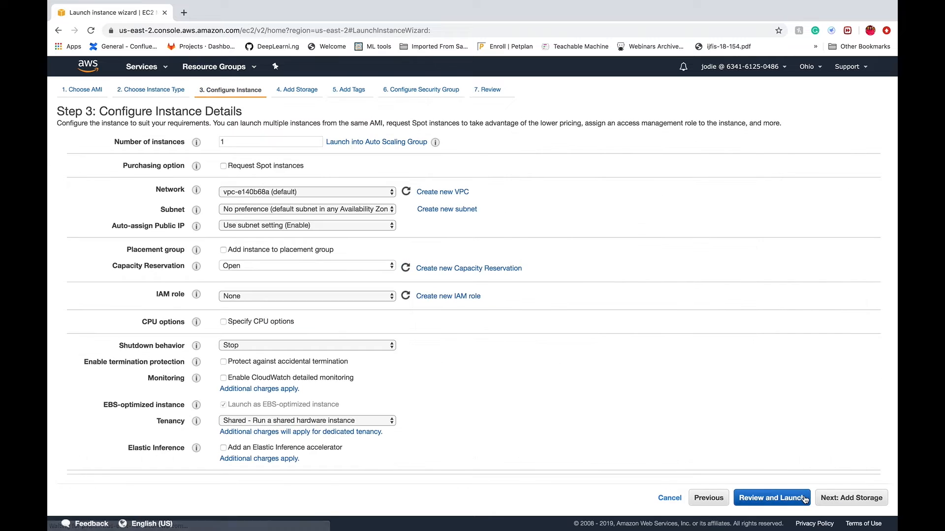
mouse_move(775, 462)
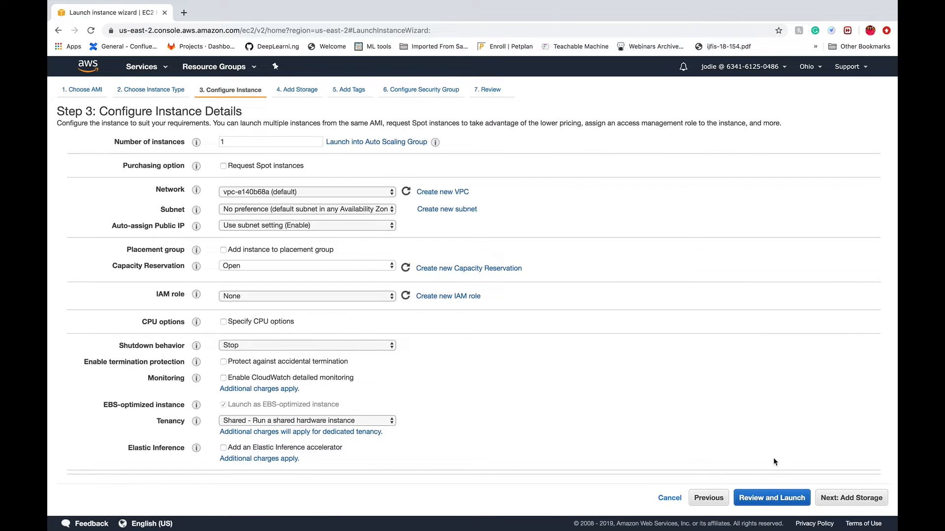
Keep default instance details and the 250 GiB root volume, advancing to the tags step.
left_click(851, 498)
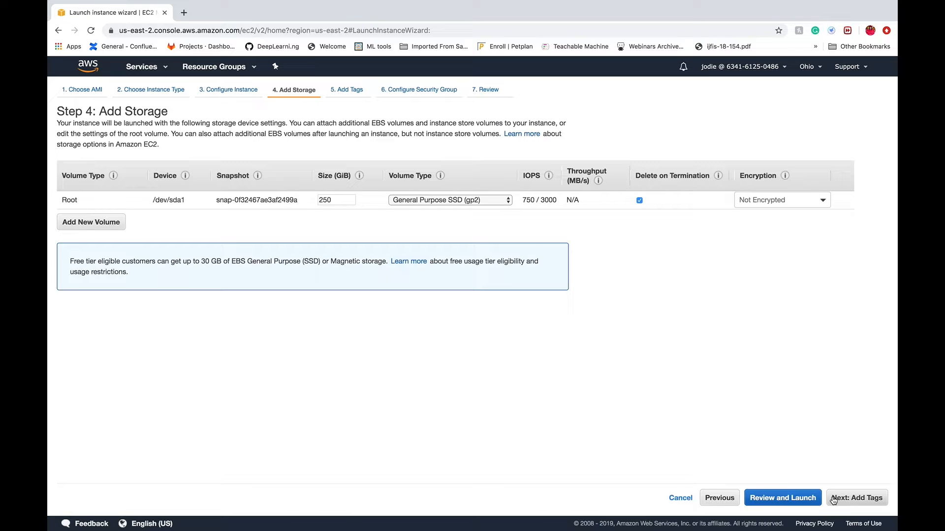
mouse_move(856, 498)
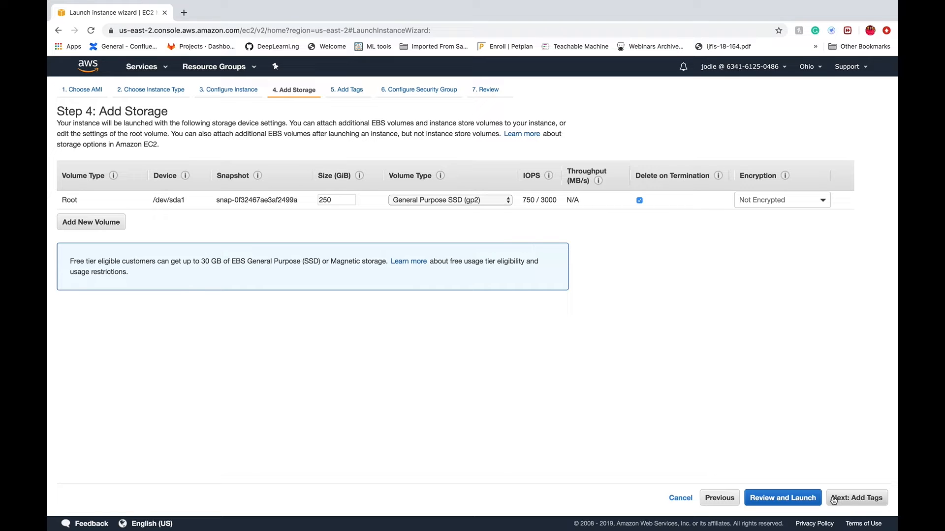
mouse_move(864, 505)
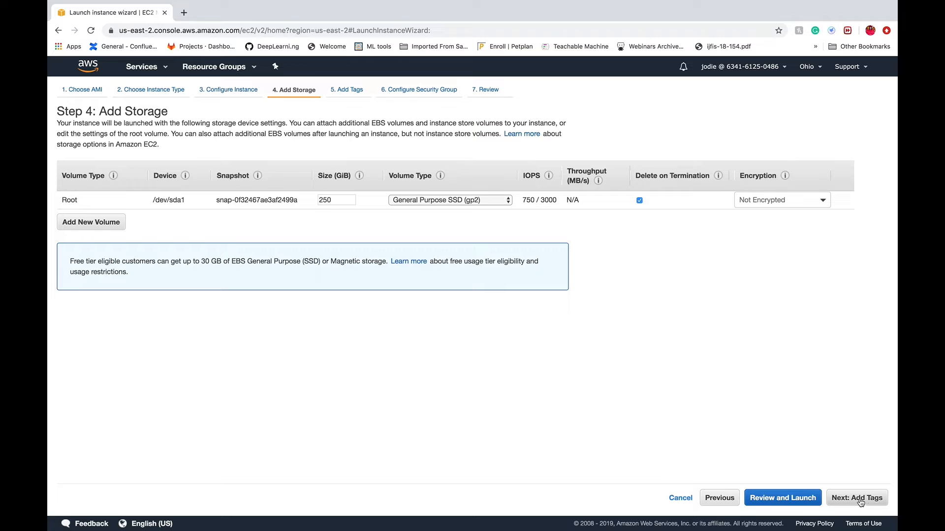
left_click(857, 497)
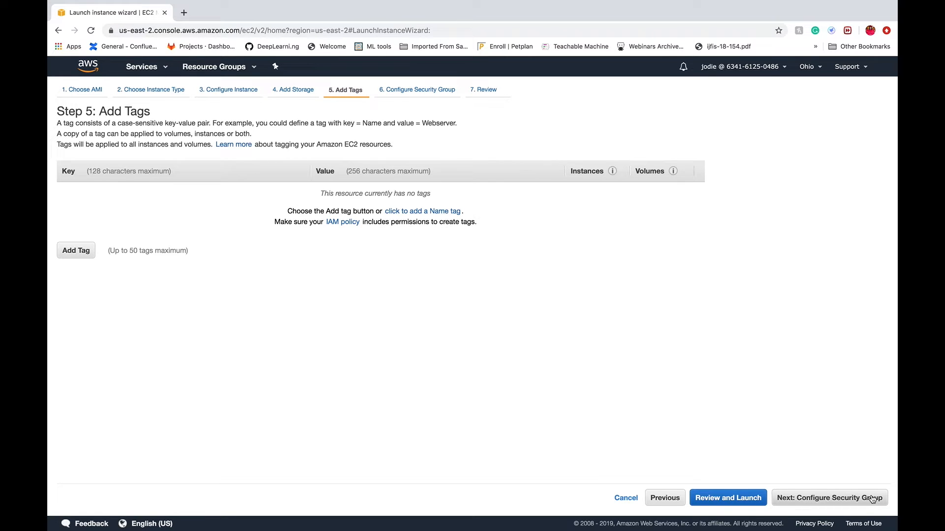
Skip tags and advance to the security group step.
left_click(828, 498)
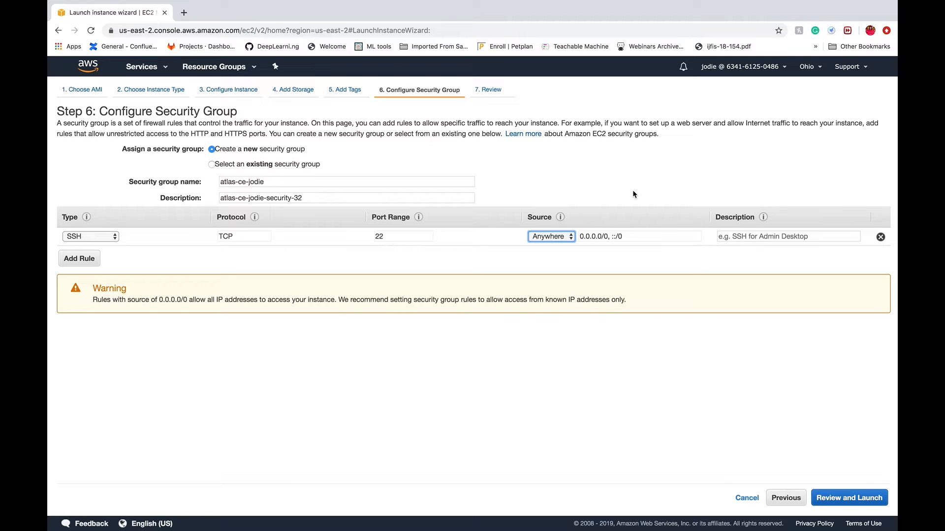
Restrict the SSH port 22 rule to My IP and add a Custom TCP rule for port 5555.
left_click(549, 236)
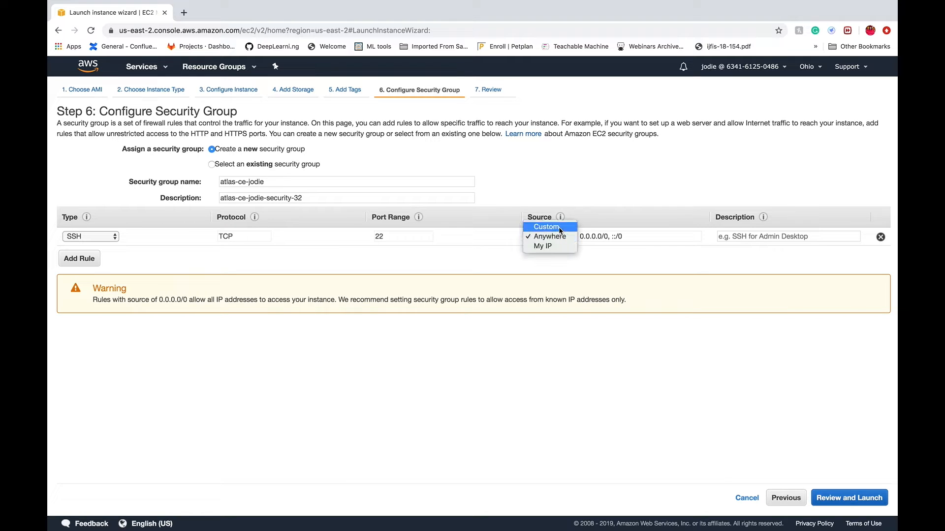
mouse_move(558, 250)
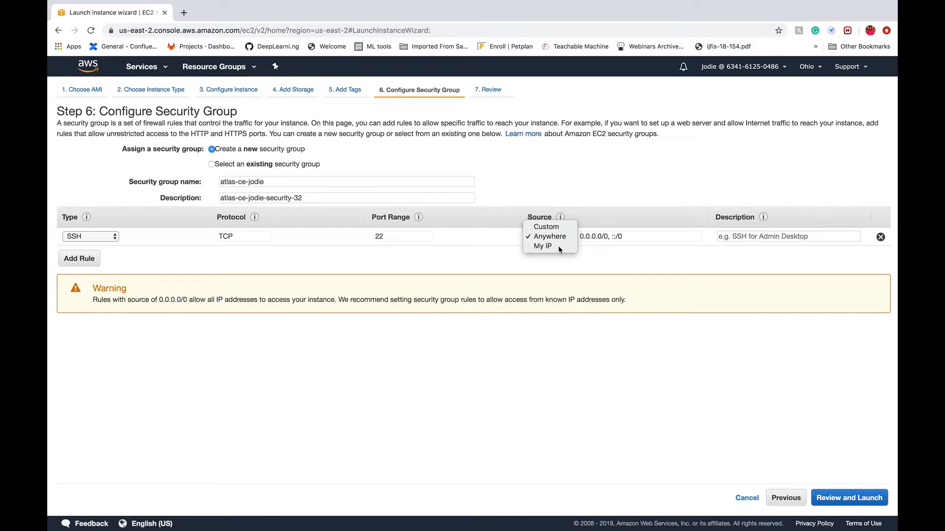
left_click(542, 246)
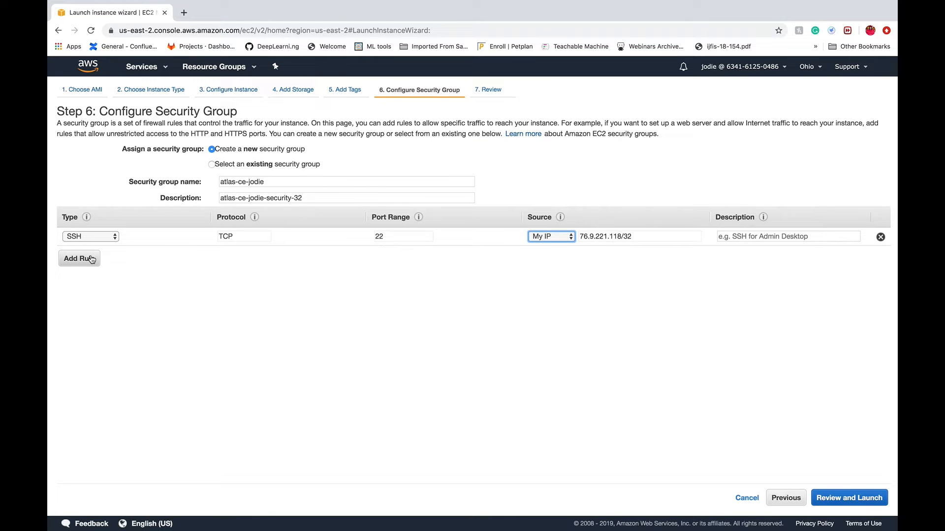
left_click(78, 258)
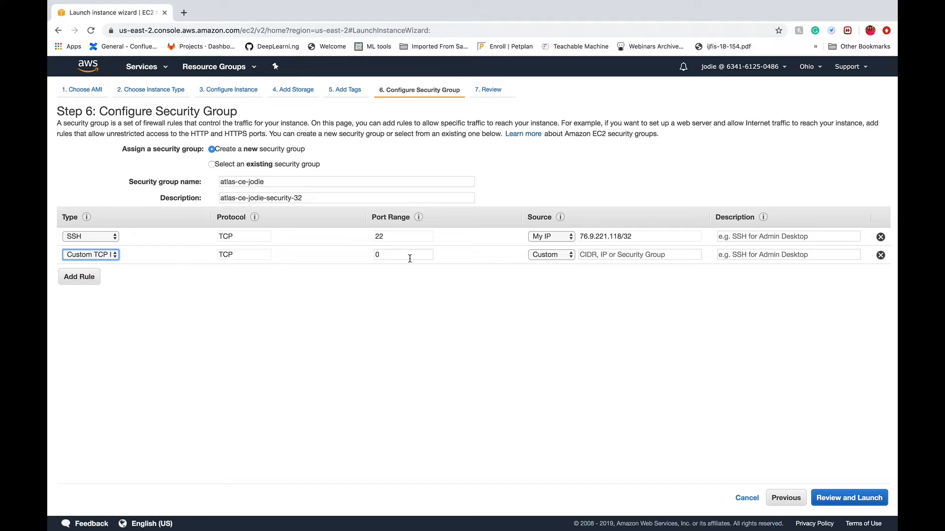
type("55")
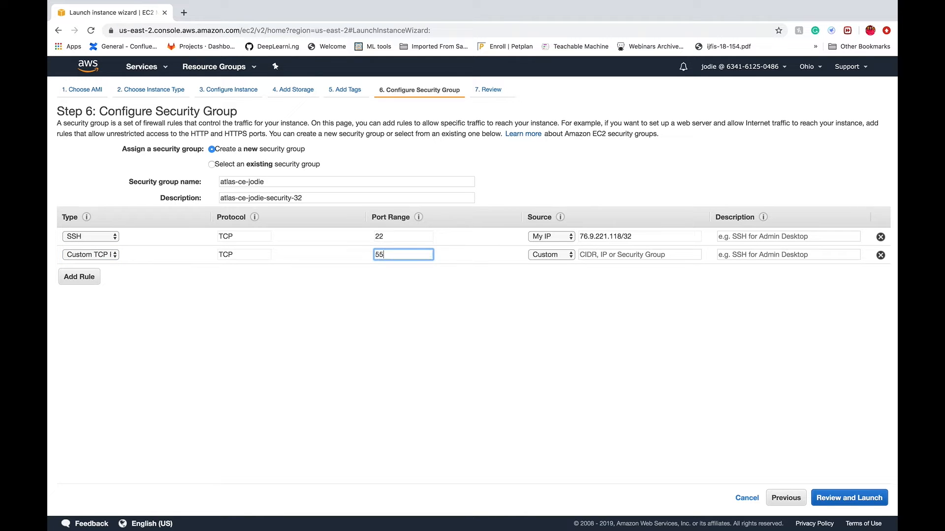
type("55")
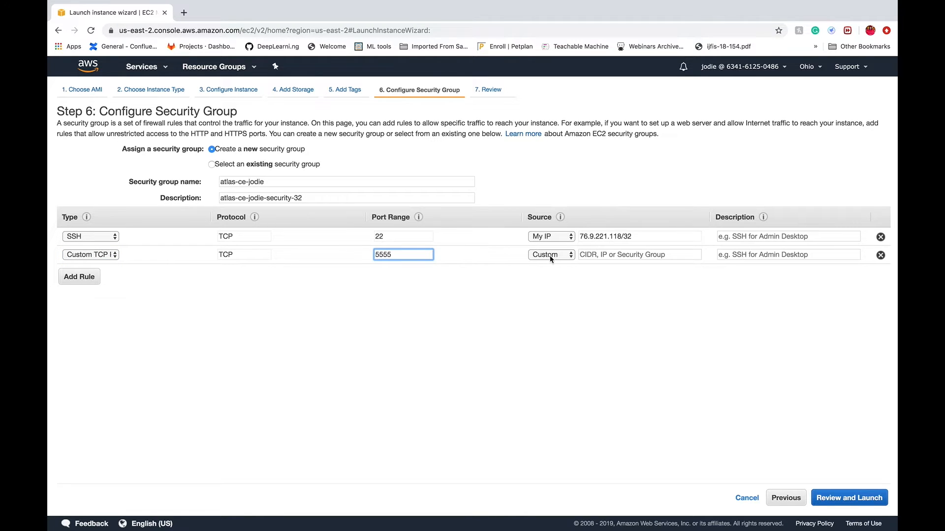
left_click(550, 255)
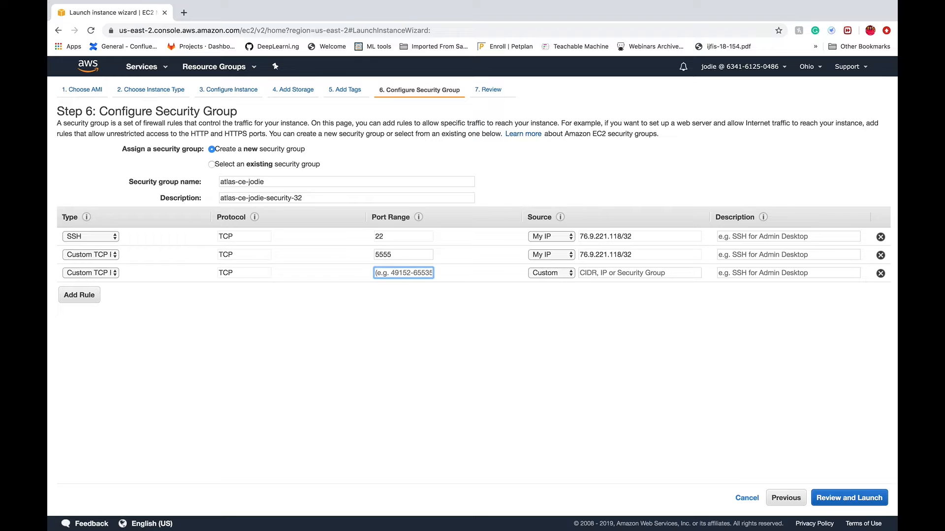
Add Custom TCP rules for ports 5557 and 5959, each restricted to My IP.
type("5557")
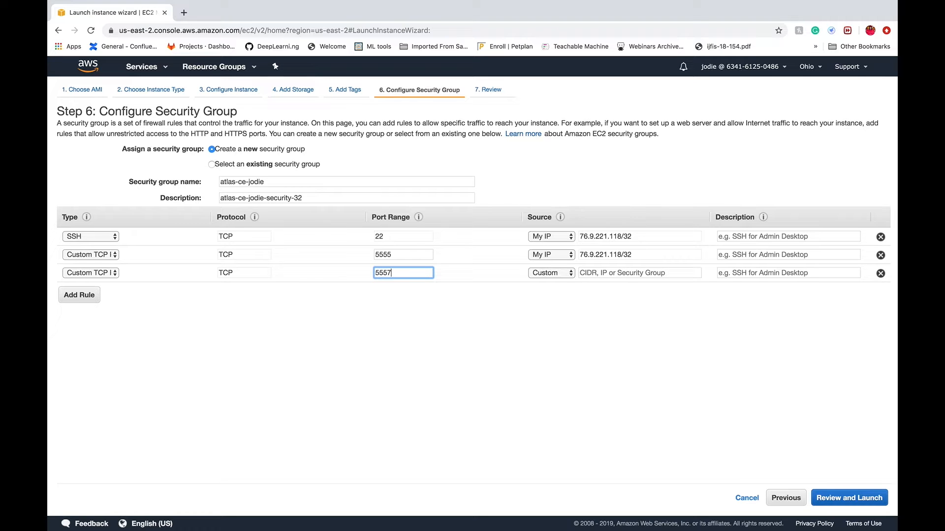
left_click(550, 272)
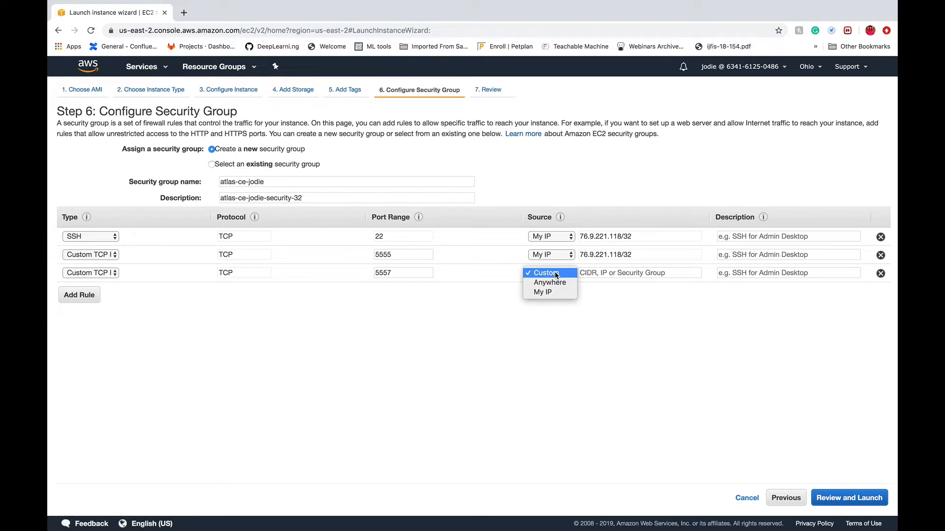
left_click(541, 292)
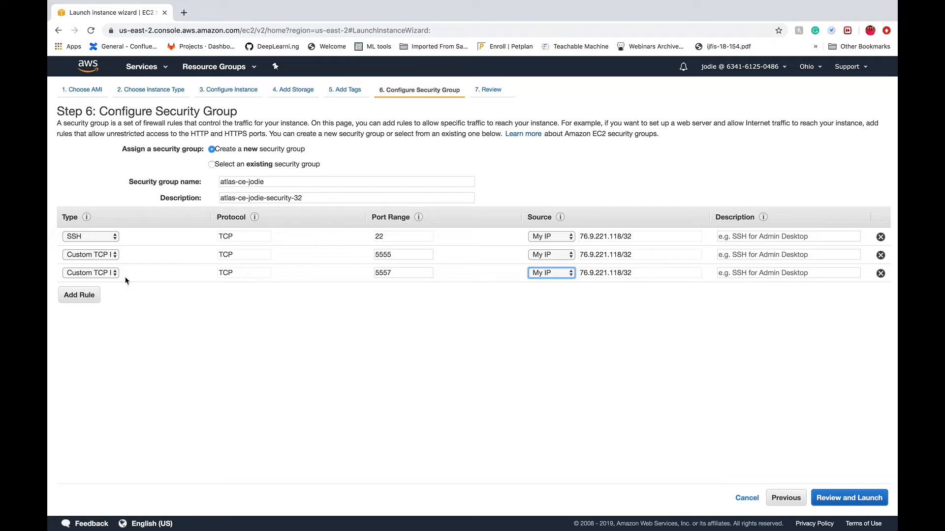
left_click(79, 295)
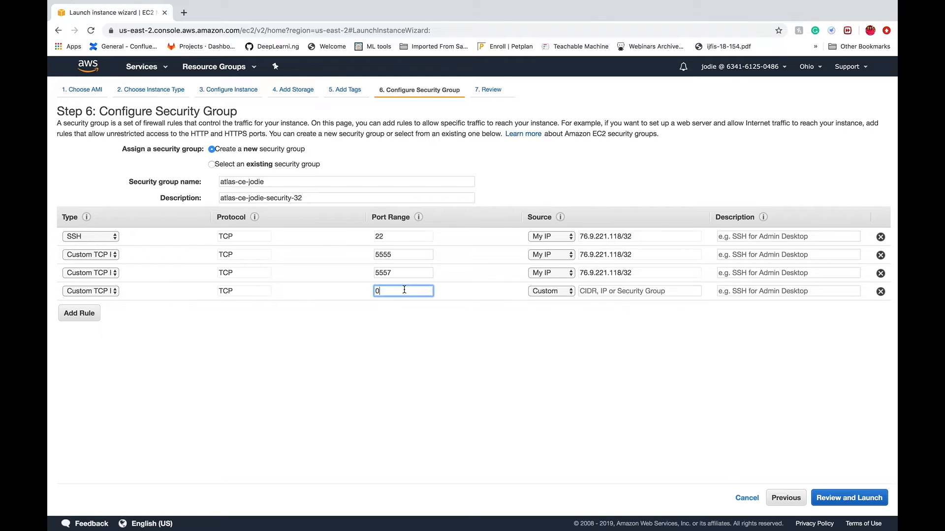
type("55")
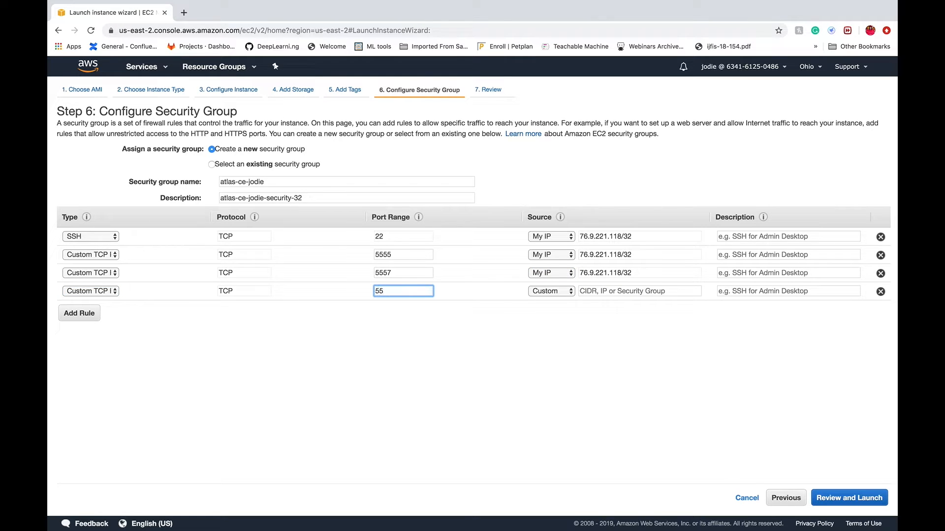
type("5959")
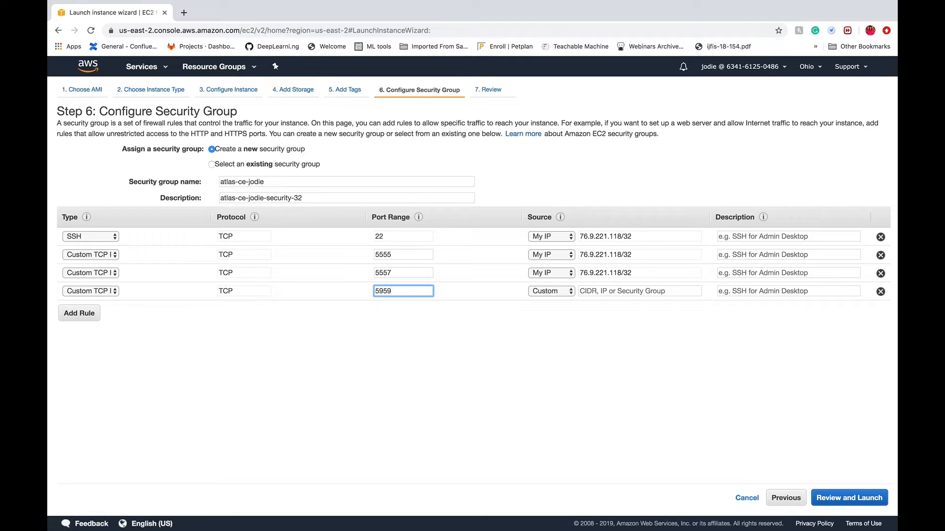
left_click(549, 290)
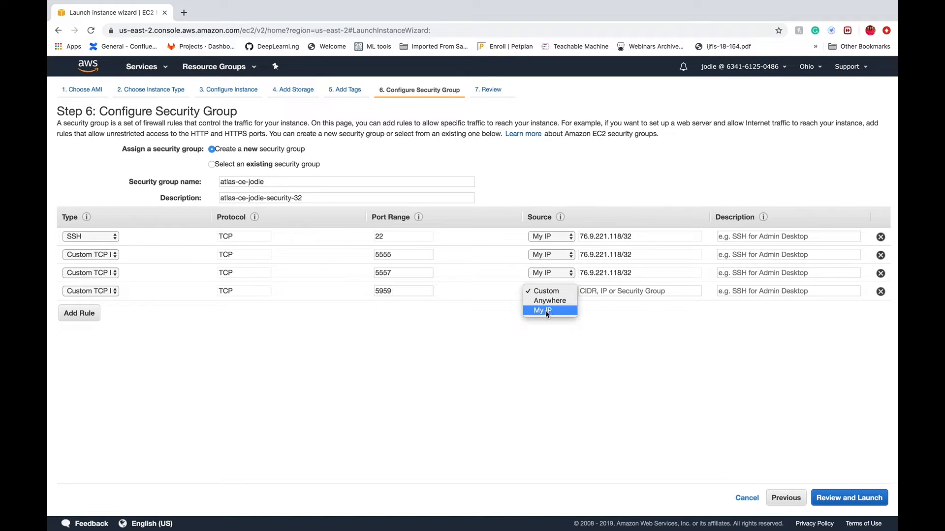
left_click(543, 310)
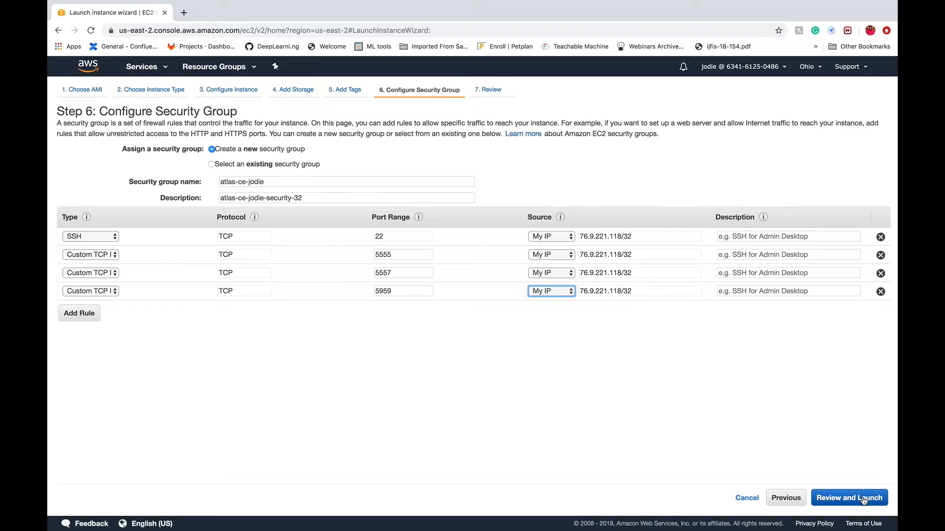
Review the launch summary of the Atlas CE AMI, p2.xlarge type and four security rules.
left_click(847, 498)
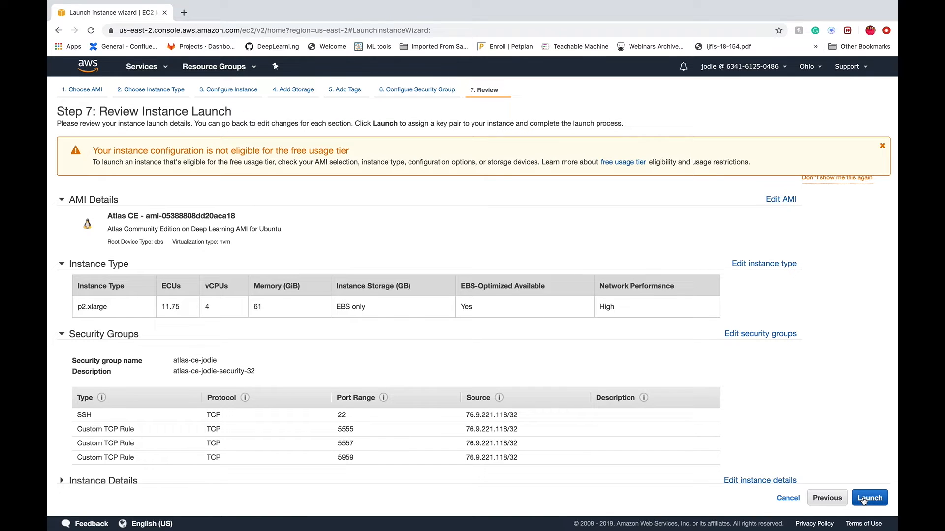
mouse_move(870, 498)
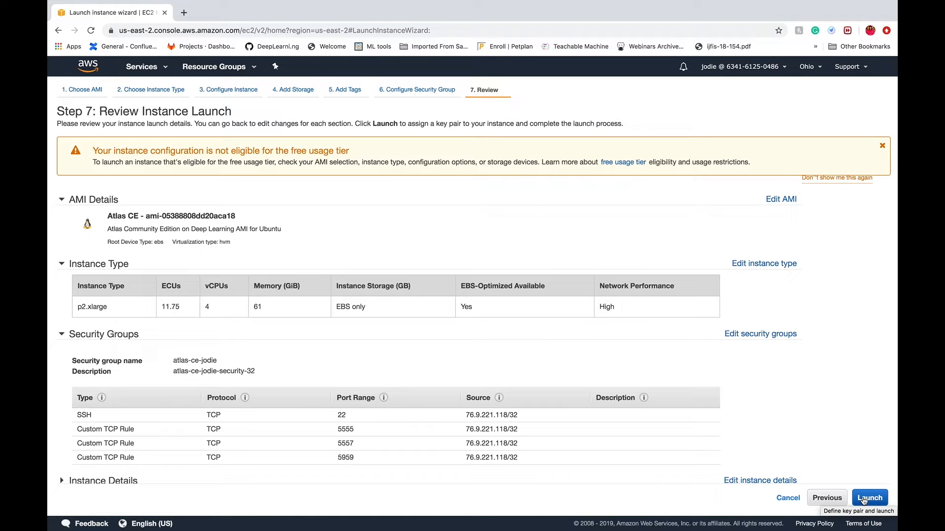
left_click(883, 146)
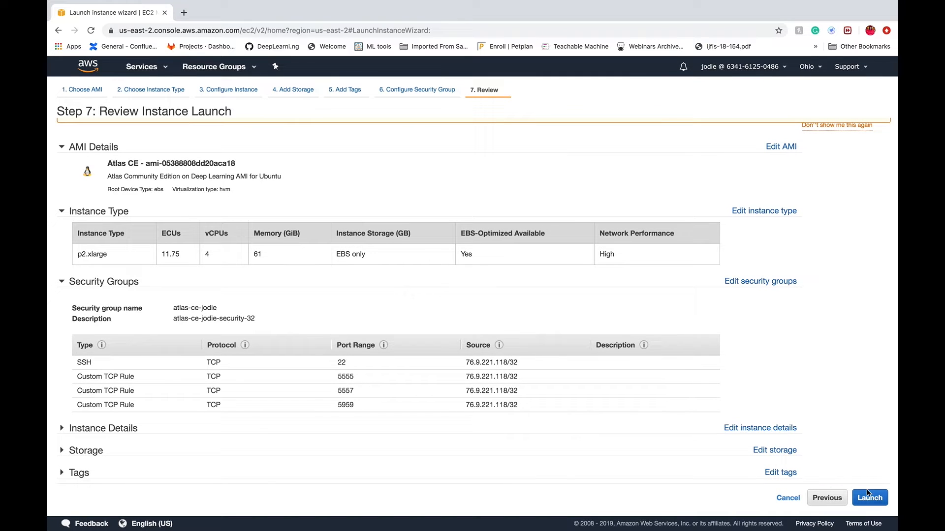
mouse_move(870, 497)
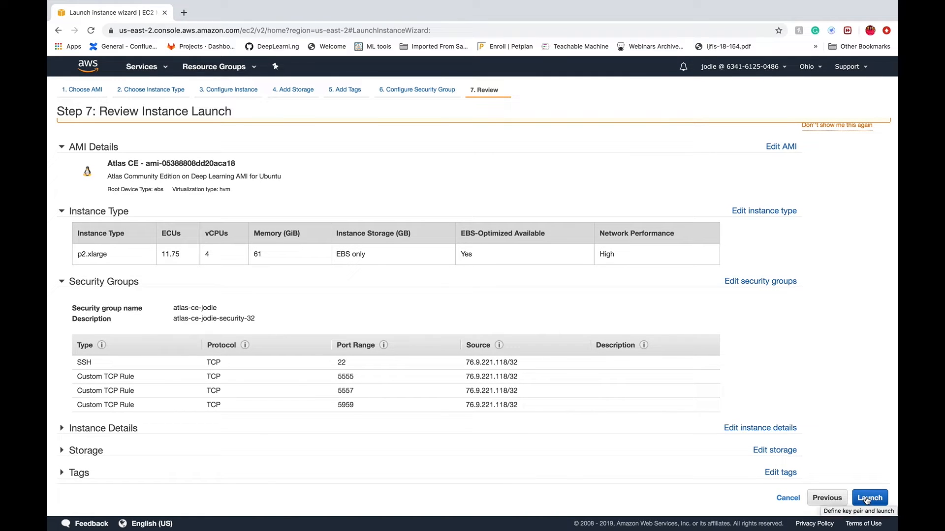
Launch and create a new key pair named atlas-ce-1.
left_click(868, 497)
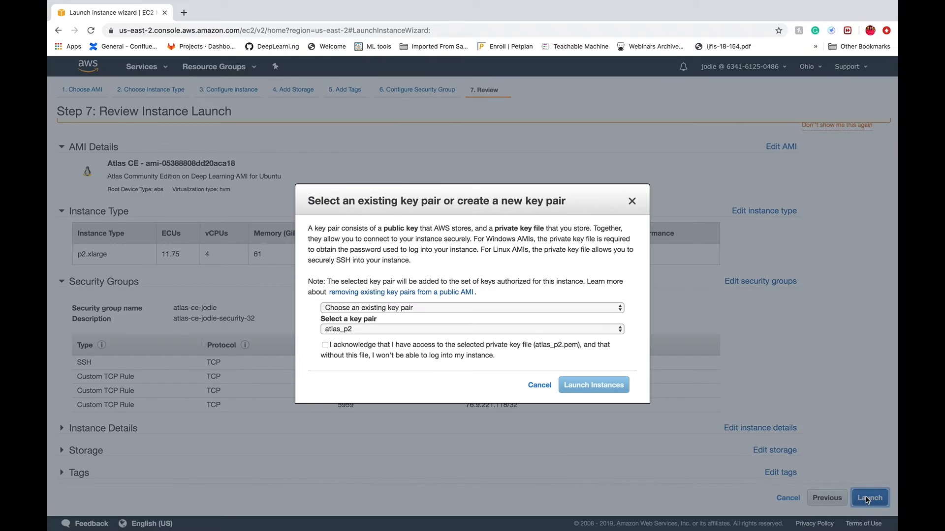
mouse_move(708, 356)
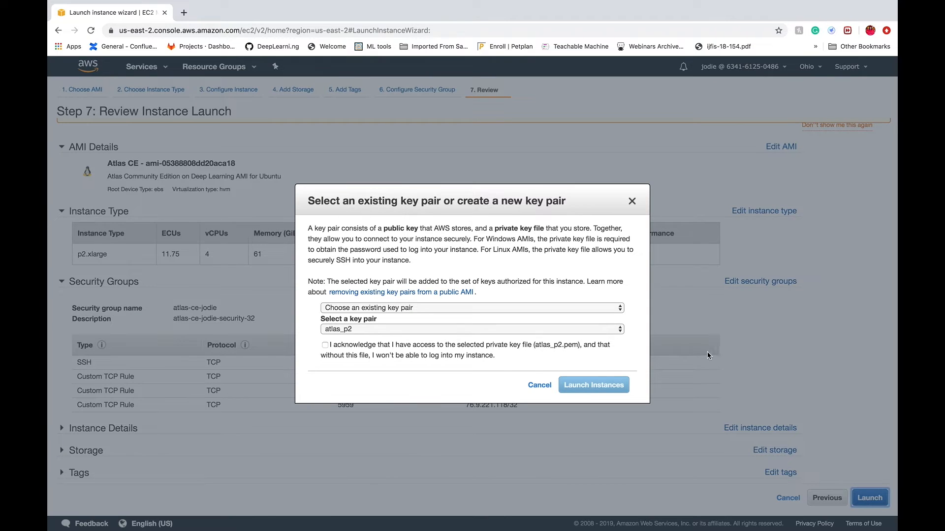
mouse_move(572, 310)
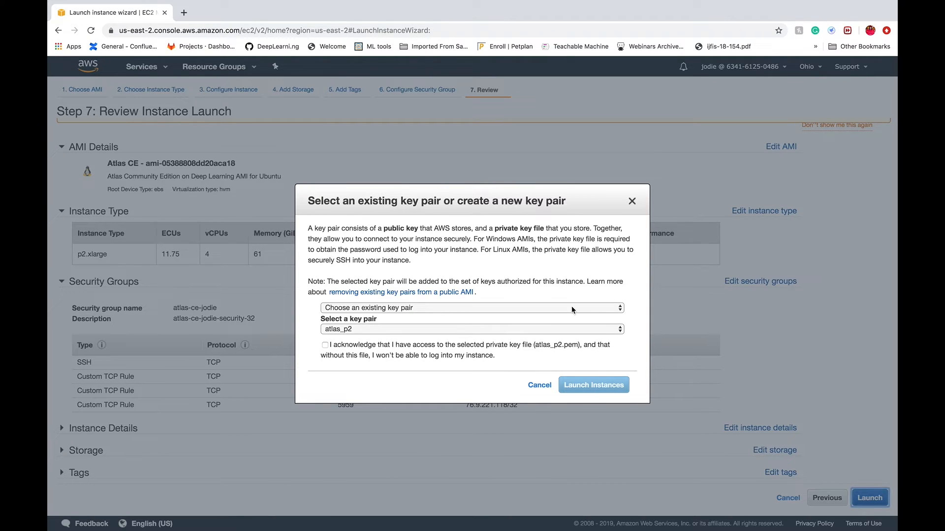
left_click(472, 308)
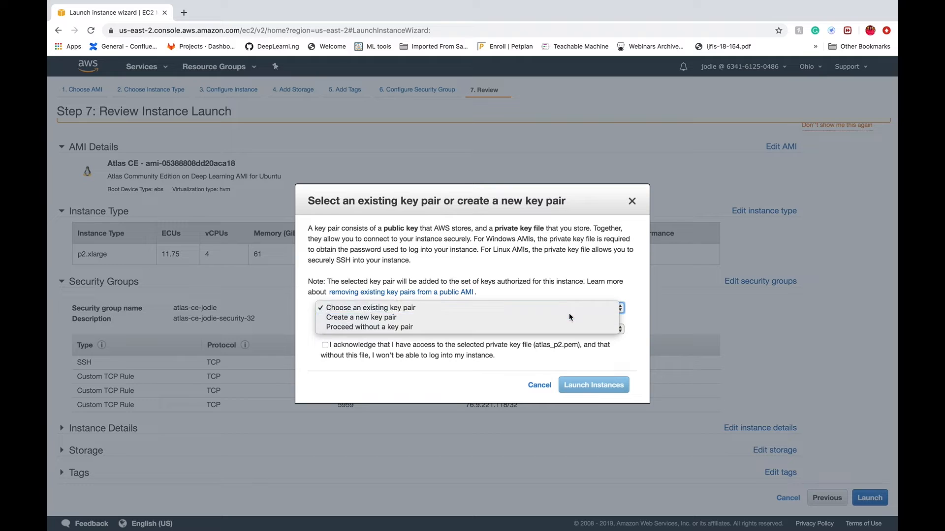
left_click(360, 317)
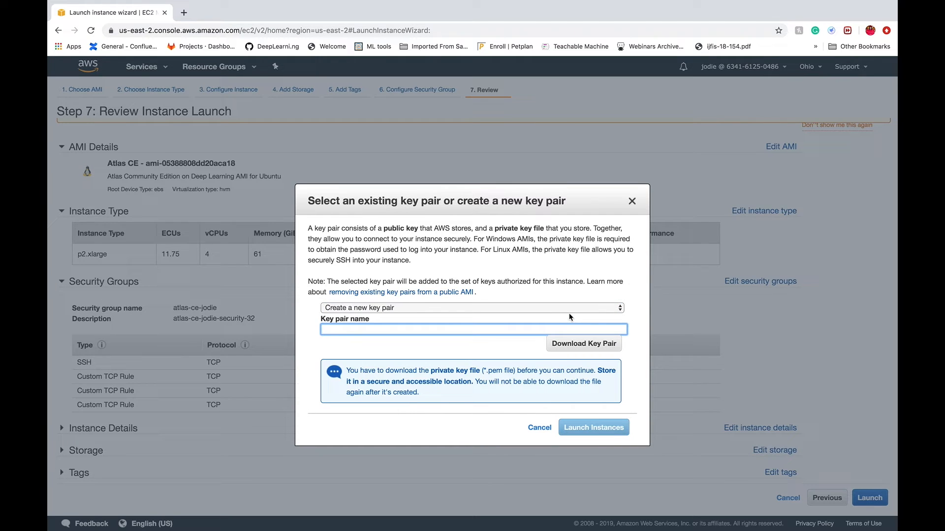
type("atlas")
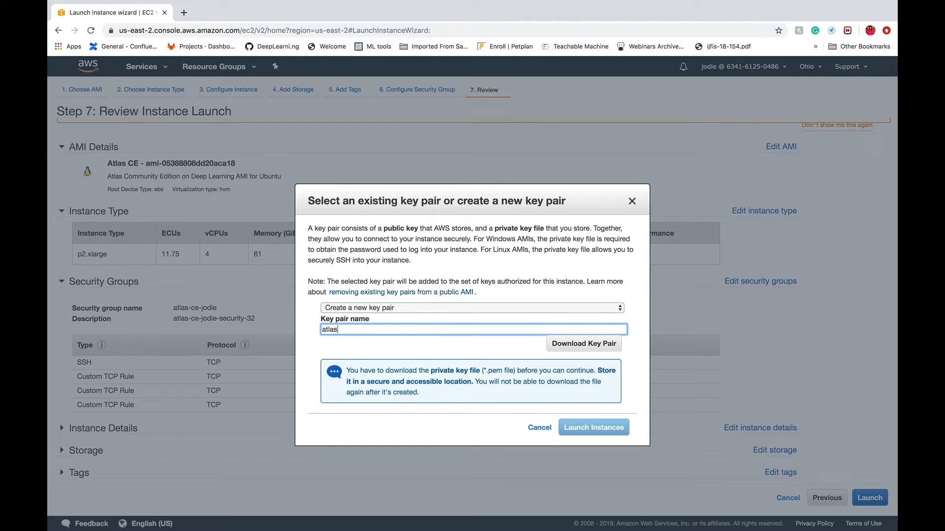
type("-ce")
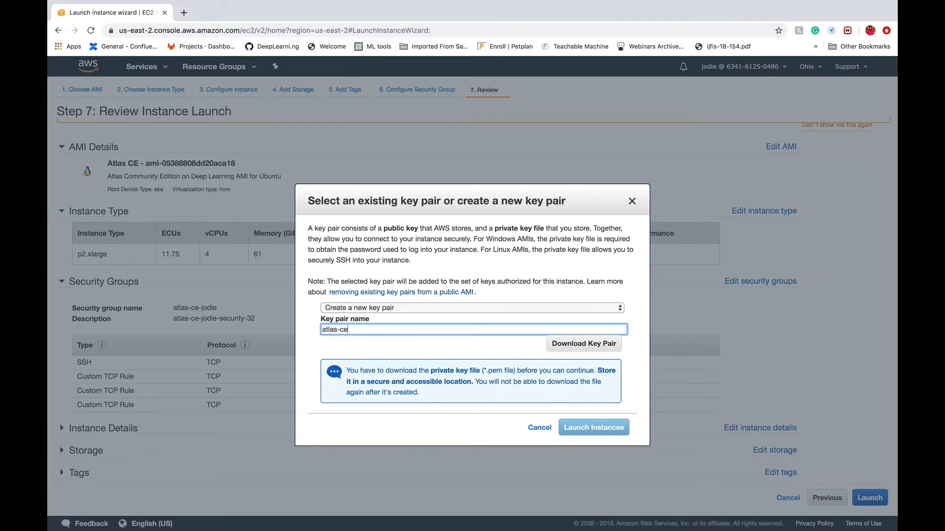
type("-1")
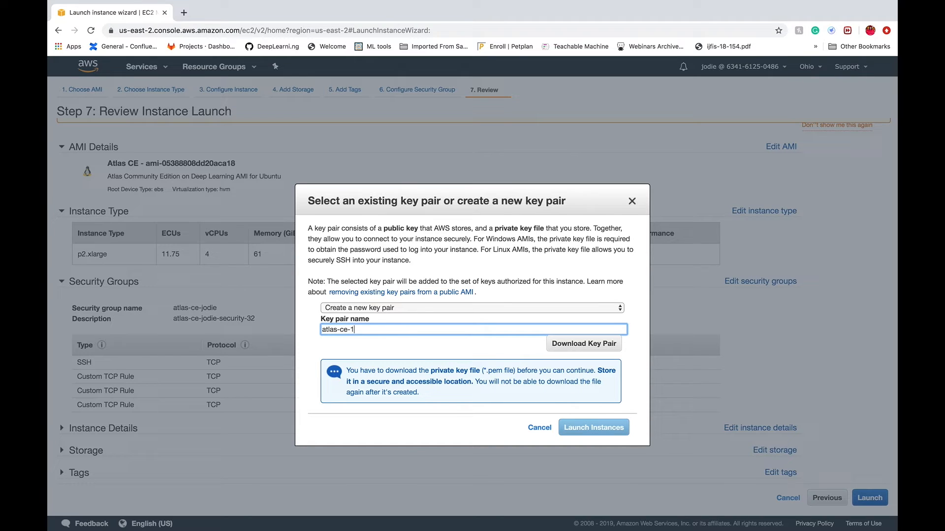
Download atlas-ce-1.pem and launch the instance with the new key pair.
left_click(583, 343)
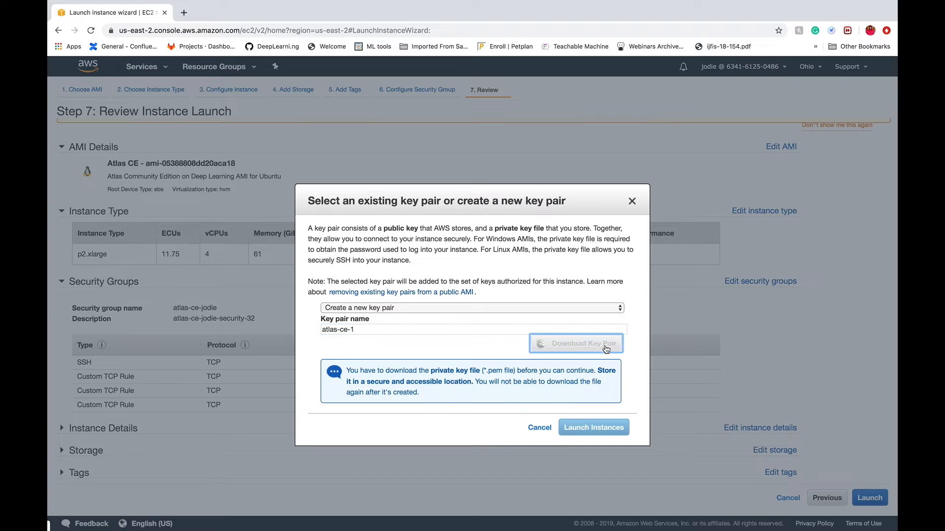
left_click(583, 344)
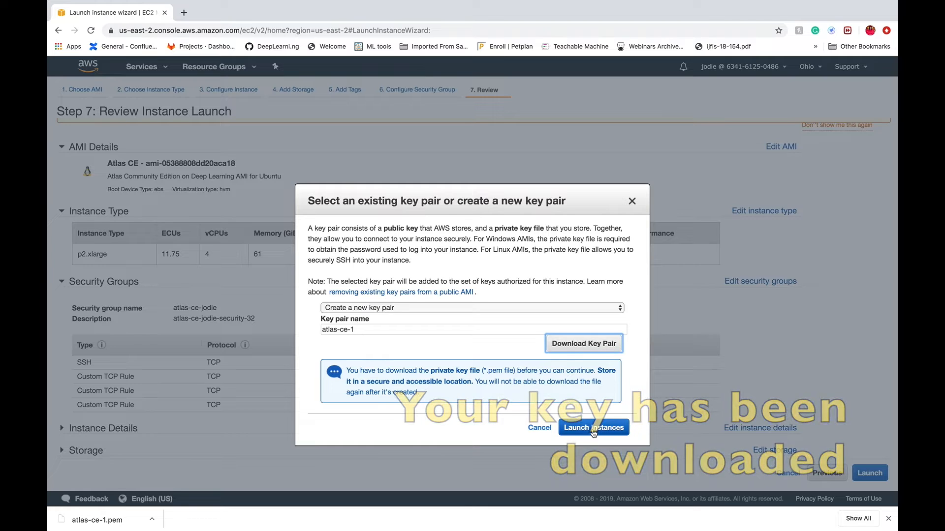
left_click(593, 427)
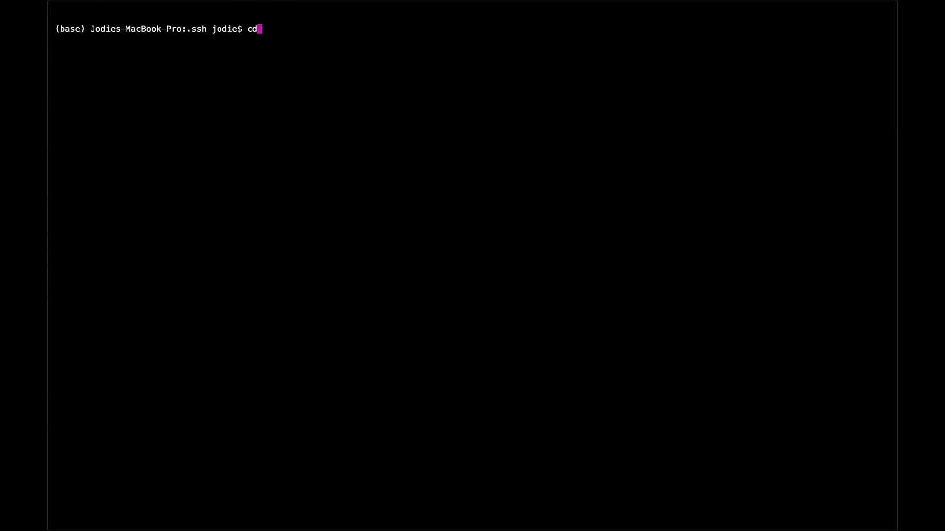
In ~/.ssh, copy ~/Downloads/atlas-ce-1.pem into the folder.
type("~/.ssh")
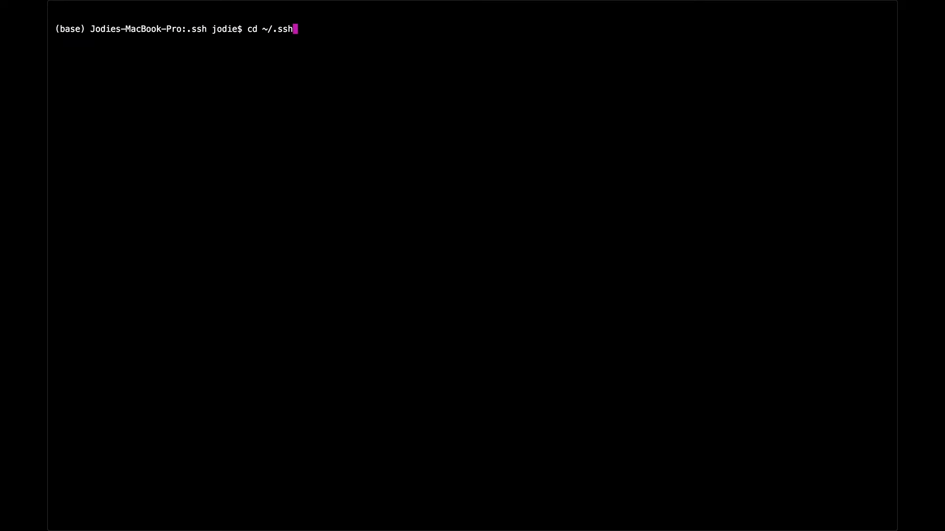
key("Return")
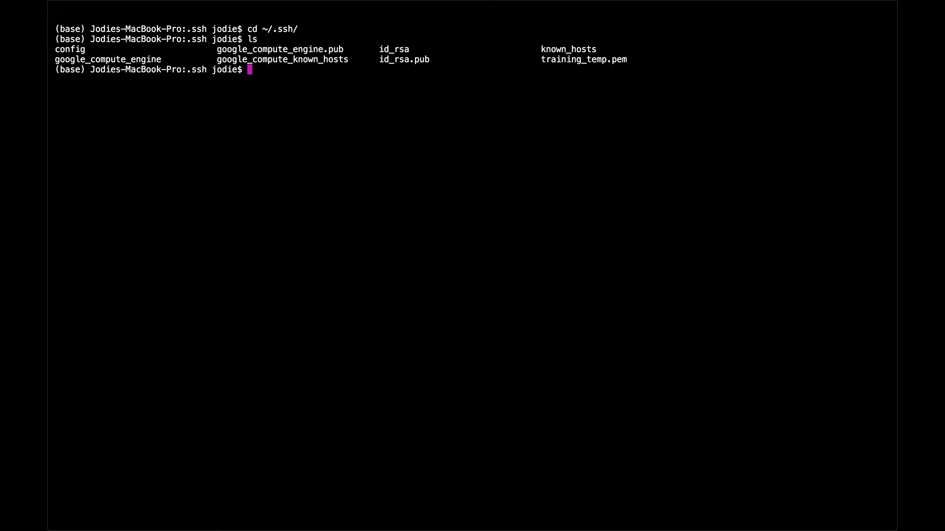
type("cp")
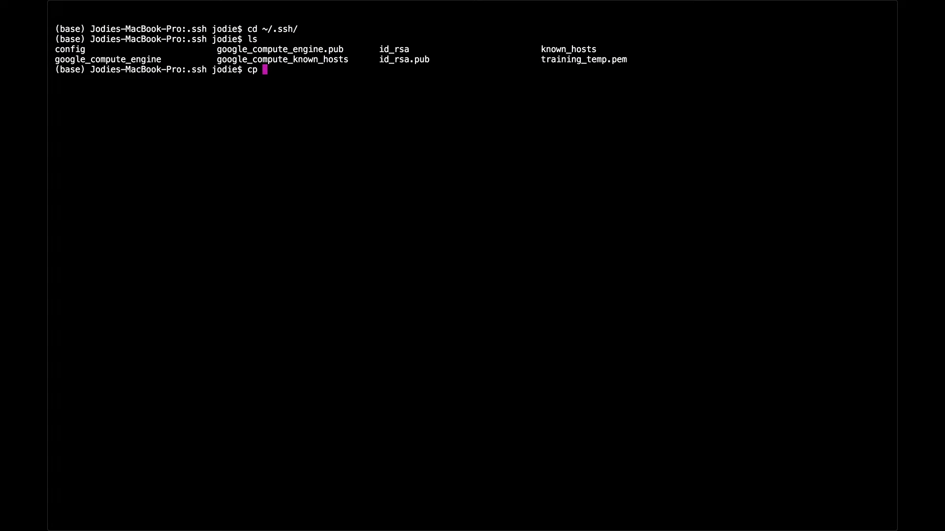
type("~/Do")
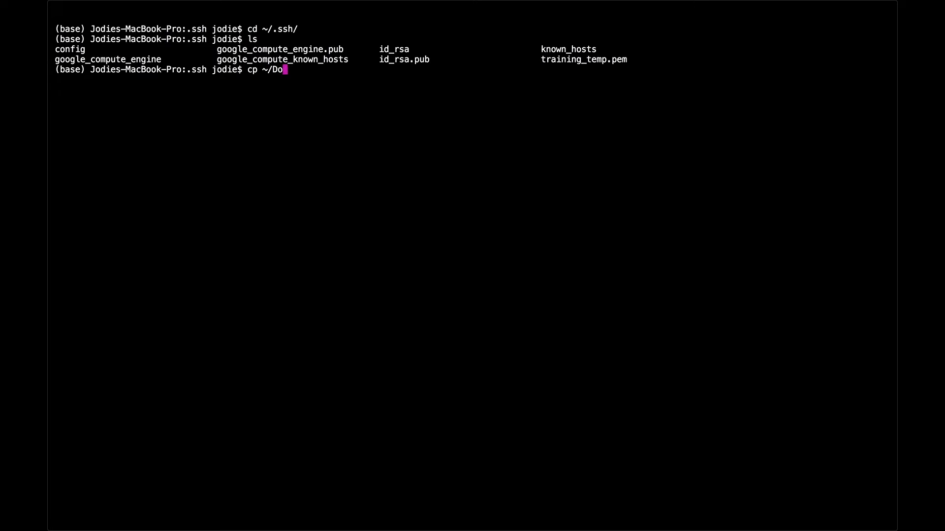
type("wnloads/at")
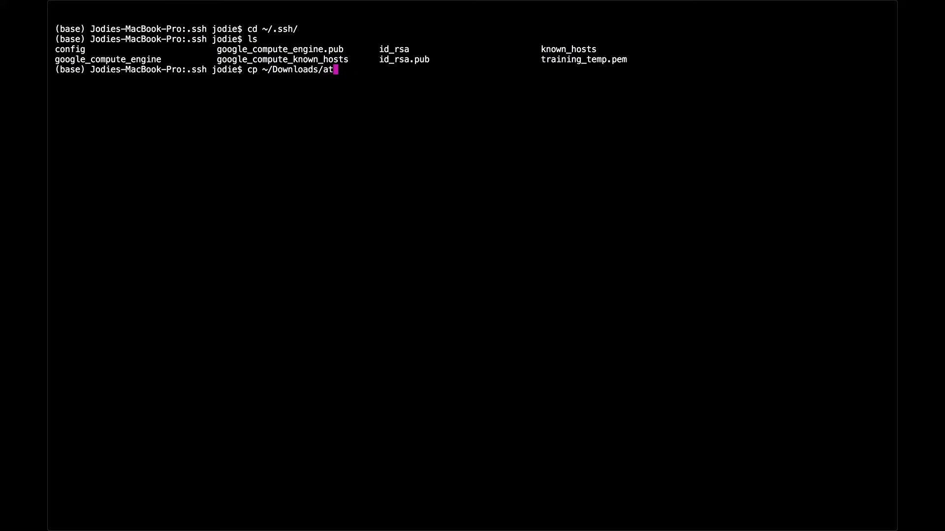
type("las-ce")
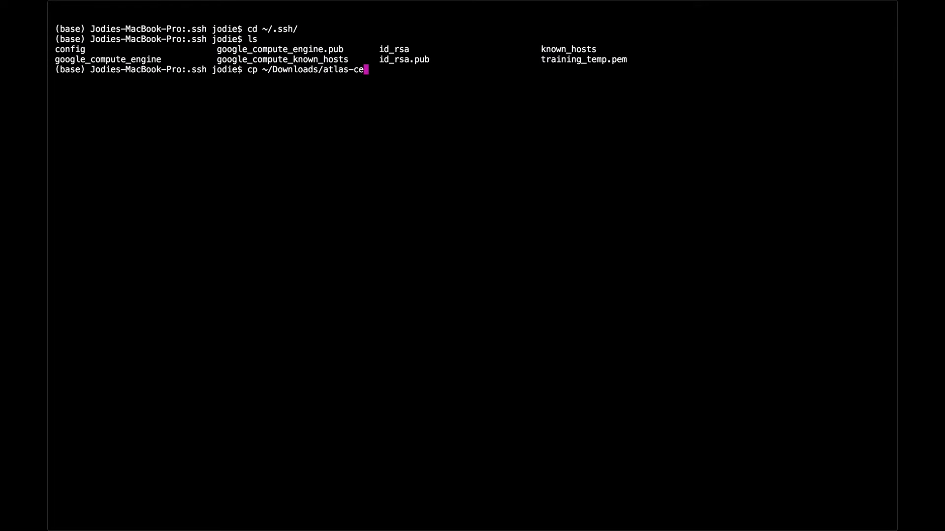
type("-1.pem")
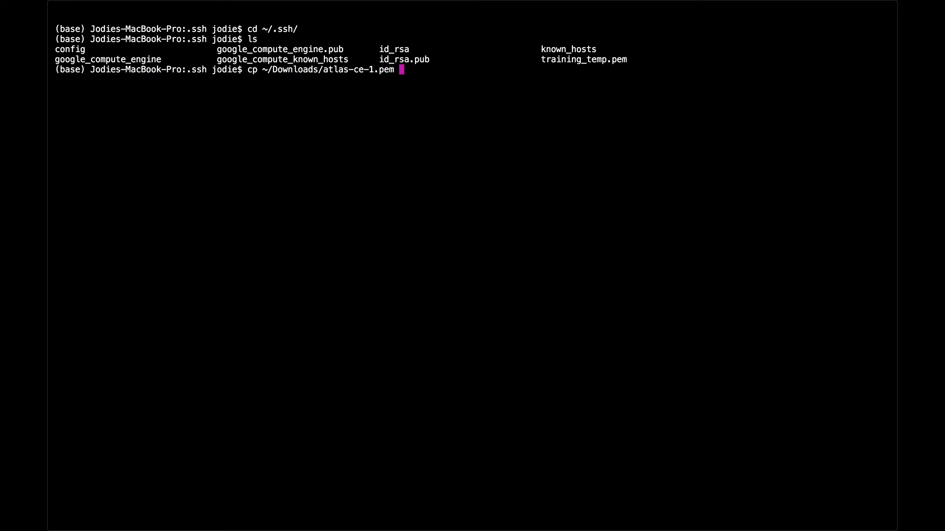
key("Return")
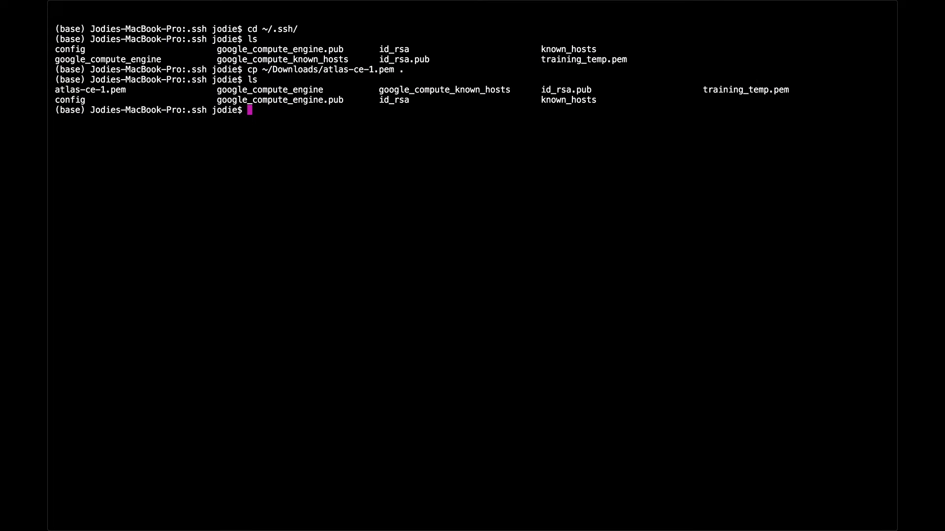
Set atlas-ce-1.pem to chmod 400 and begin ssh -i atlas-ce-1.pem ubuntu@, copying the instance's public IP.
type("chmod 4")
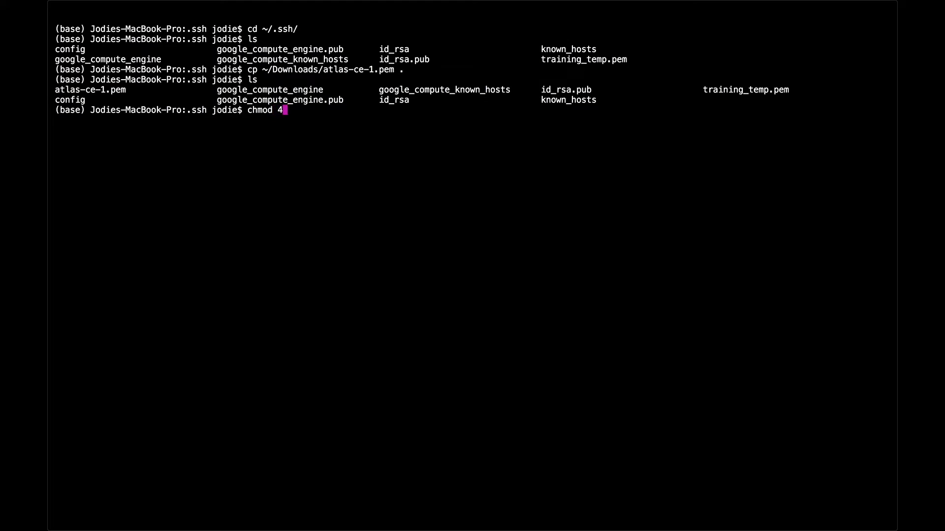
type("00 atlas-ce-1.pem")
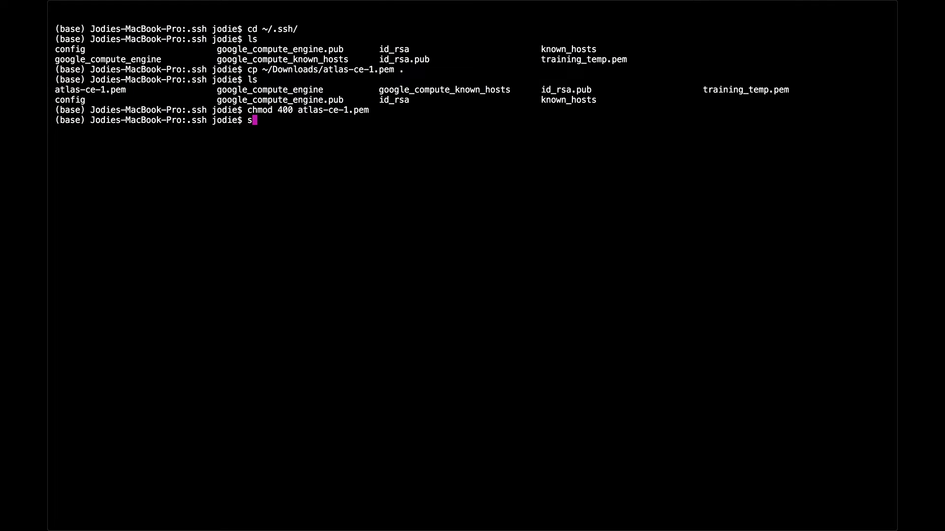
type("sh -i")
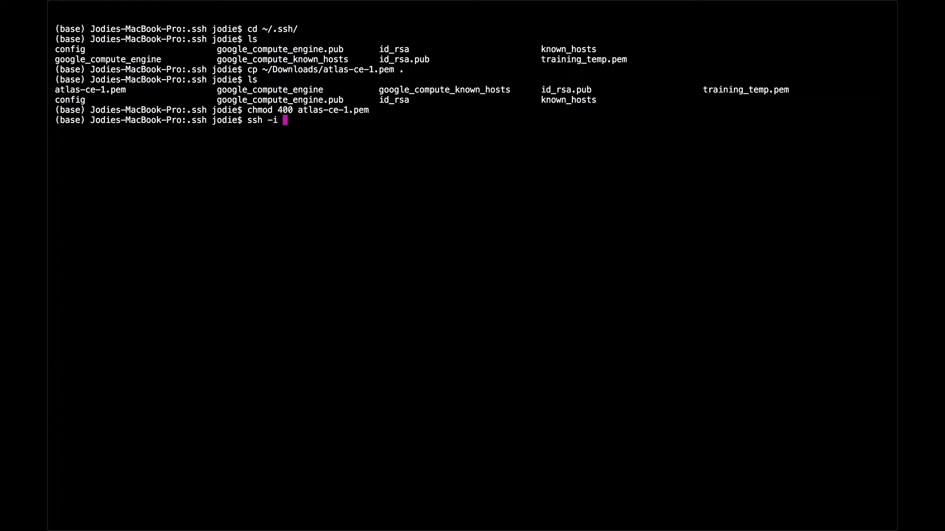
type("atlas-ce-1.pem")
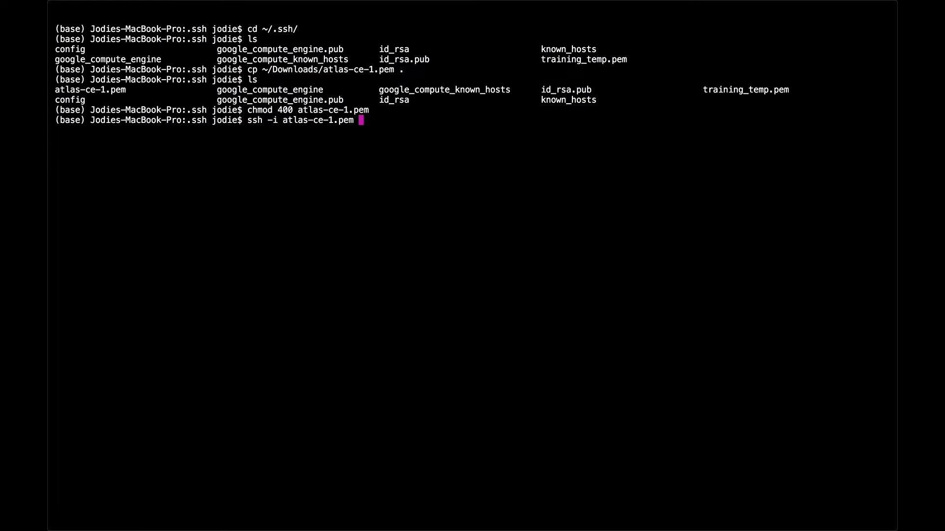
type("ubunt")
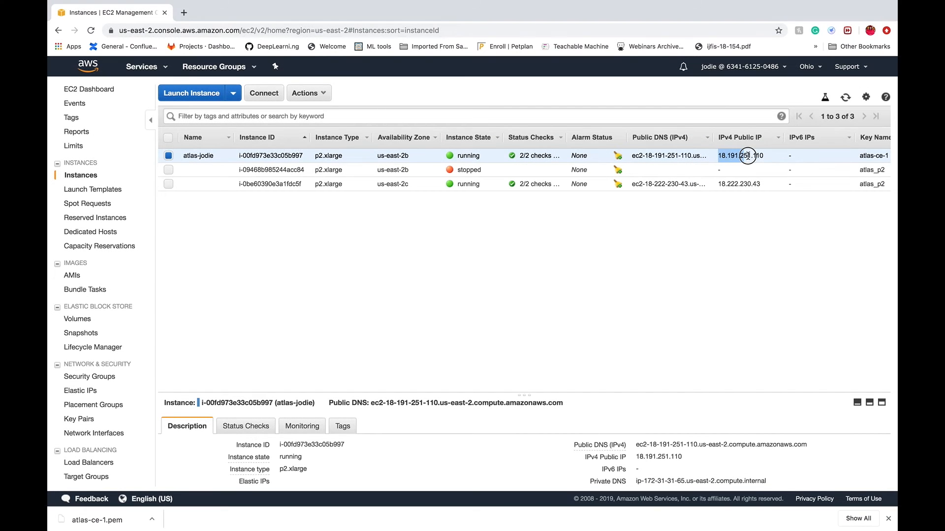
double_click(740, 155)
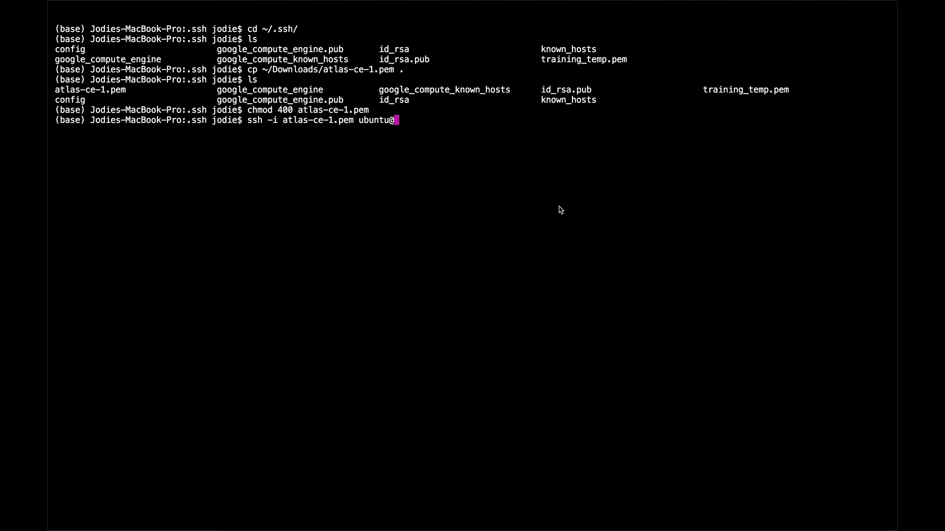
Run the ssh login command to the instance as ubuntu.
key("Return")
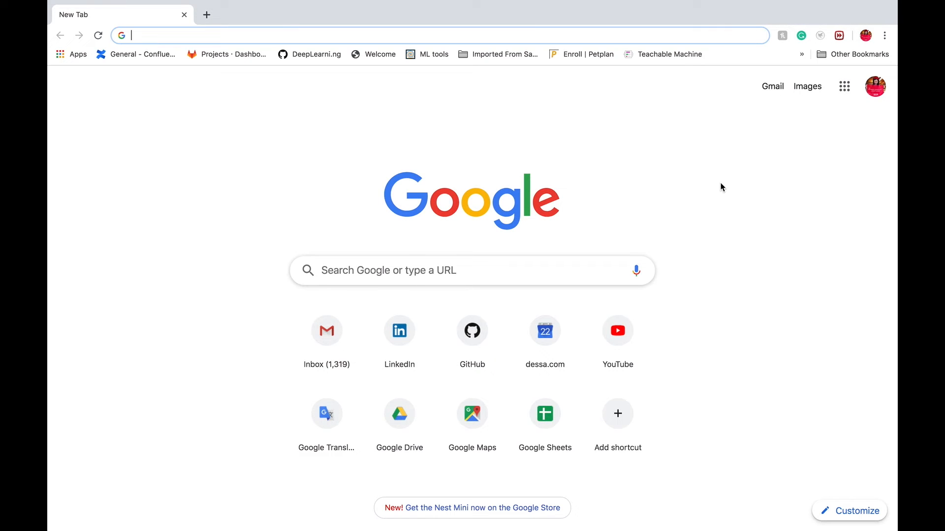
mouse_move(160, 35)
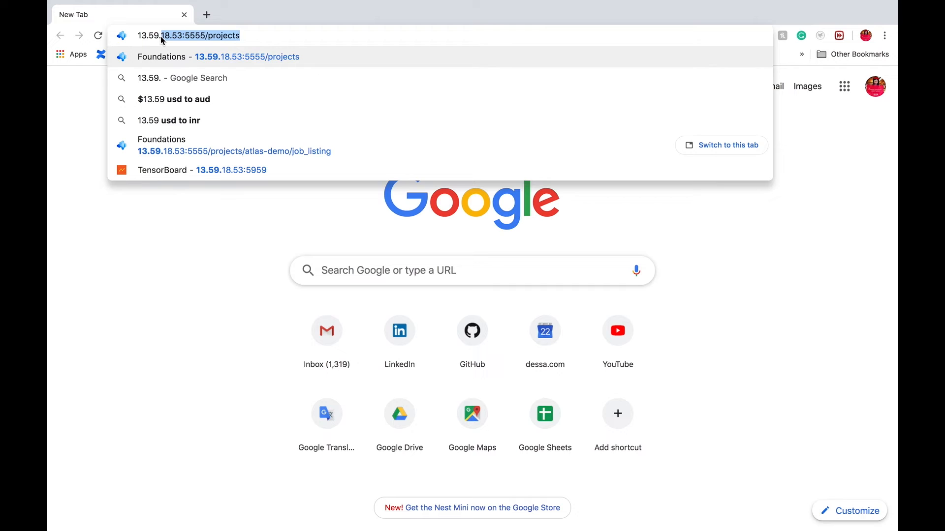
Enter the Foundations projects address 13.59.18.53:5555/projects in the new tab.
type("53:555")
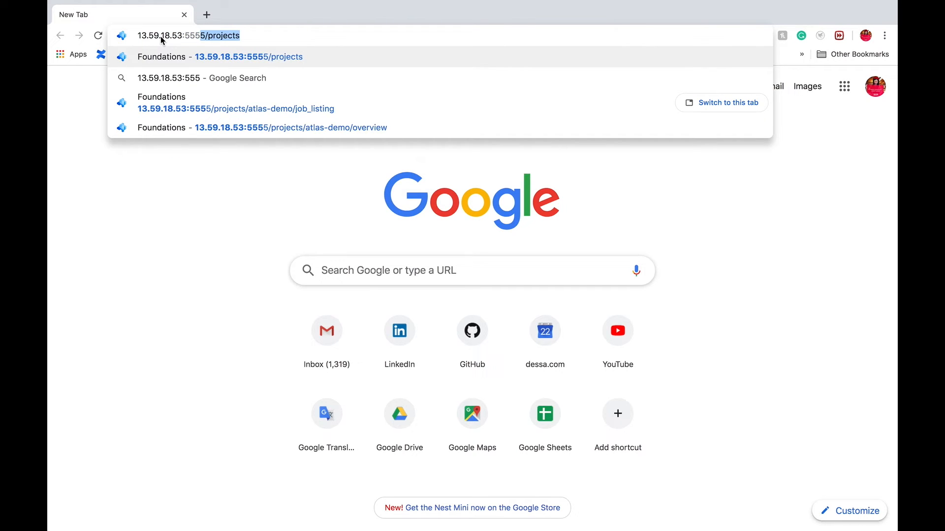
key("Backspace")
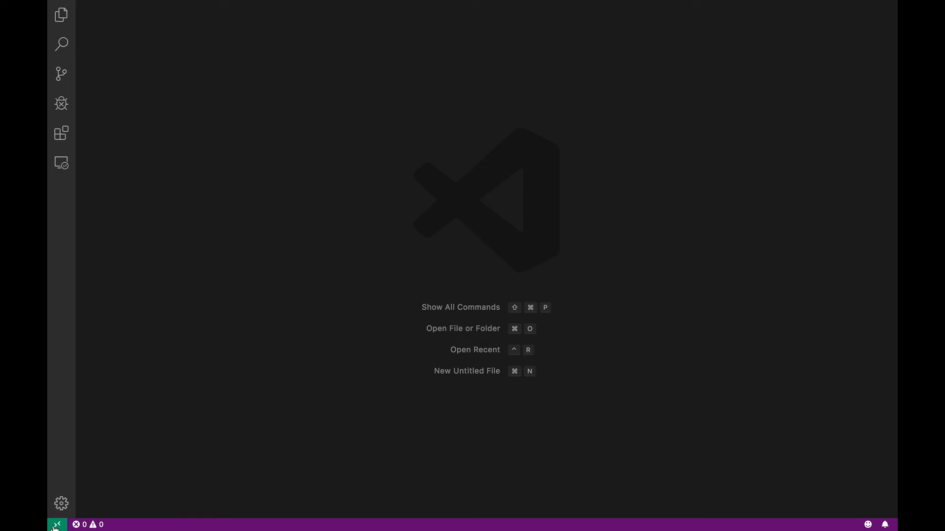
left_click(56, 524)
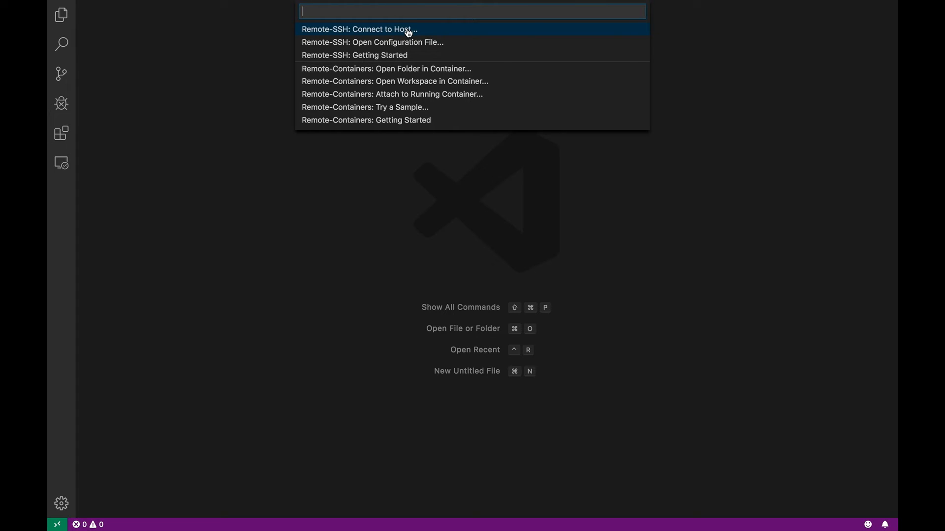
left_click(359, 29)
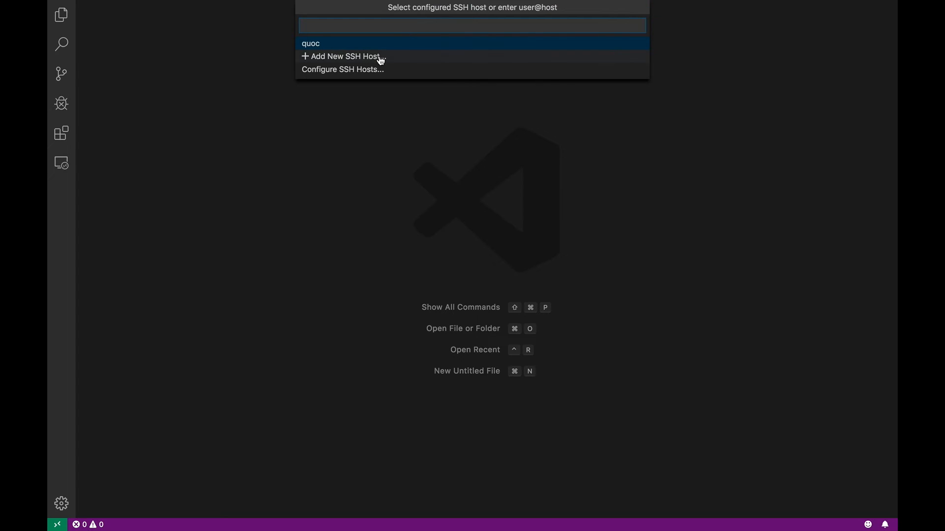
left_click(344, 57)
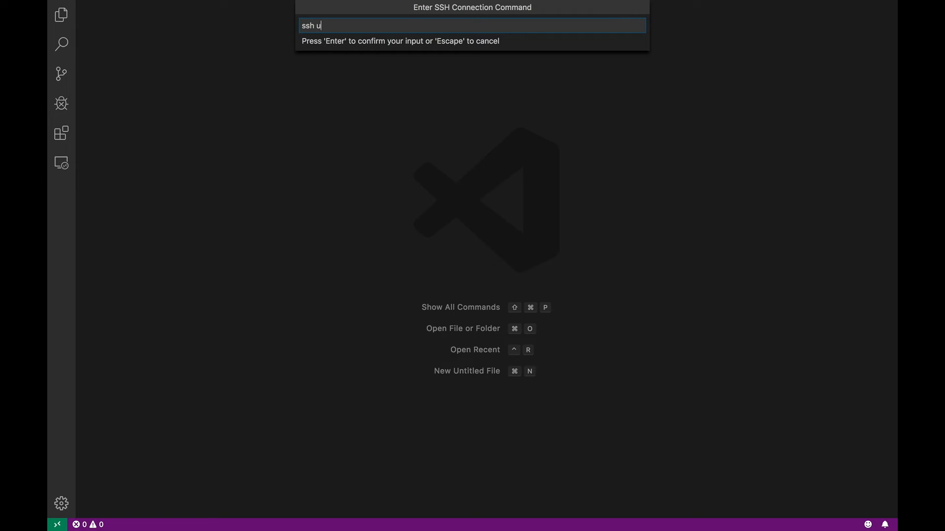
type("buntu")
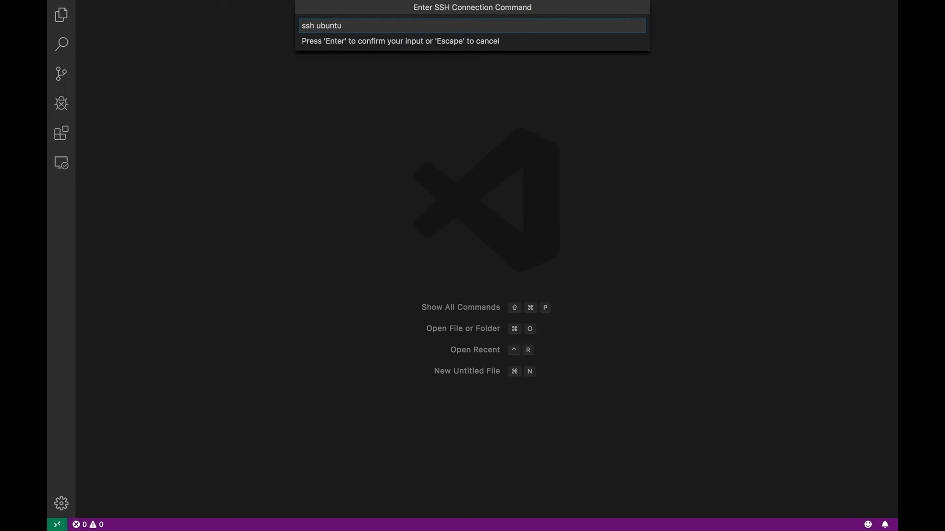
type("@18.191.251.110")
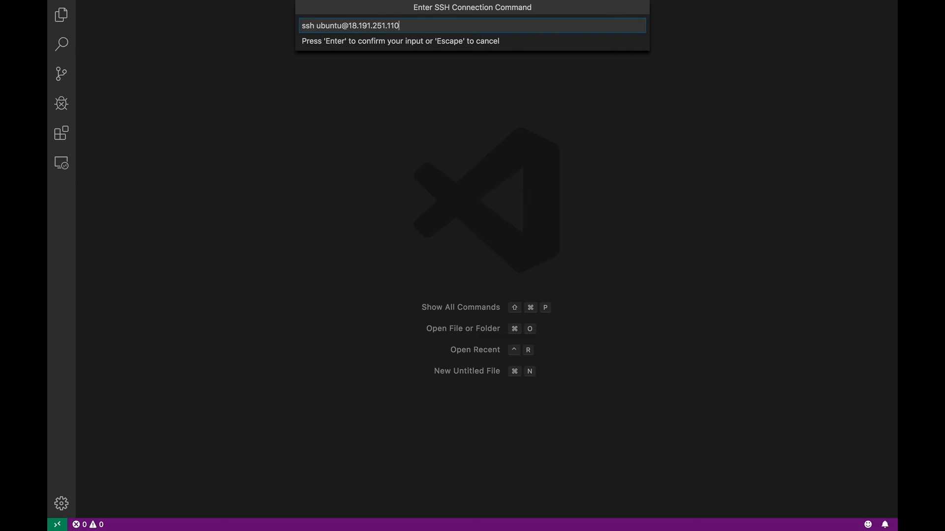
key("Return")
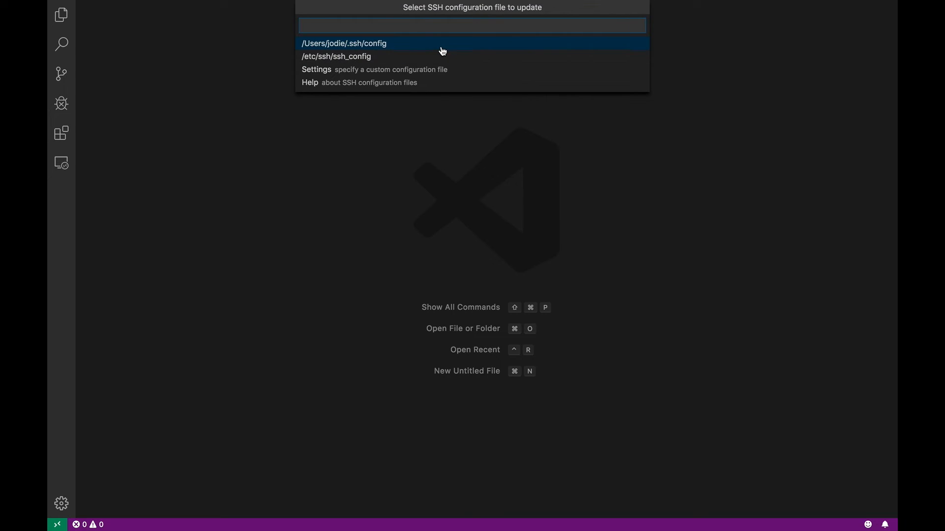
left_click(343, 43)
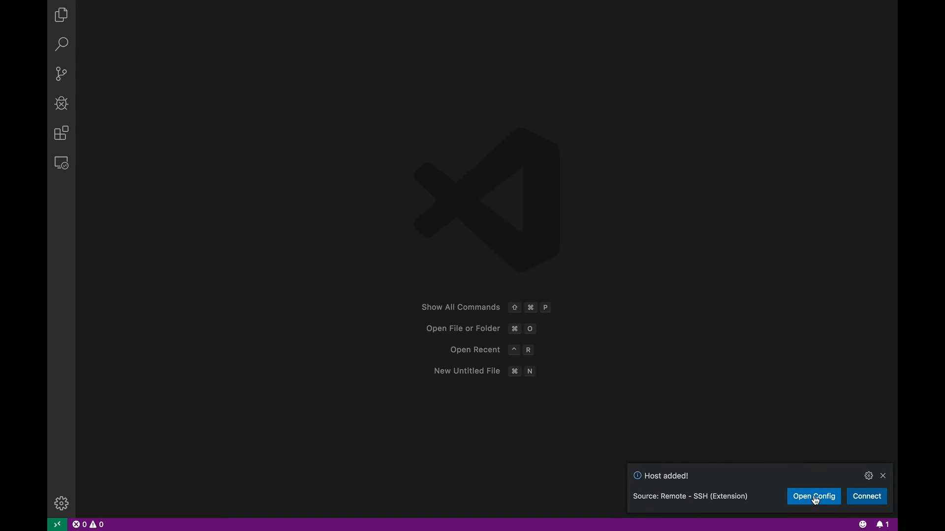
left_click(813, 497)
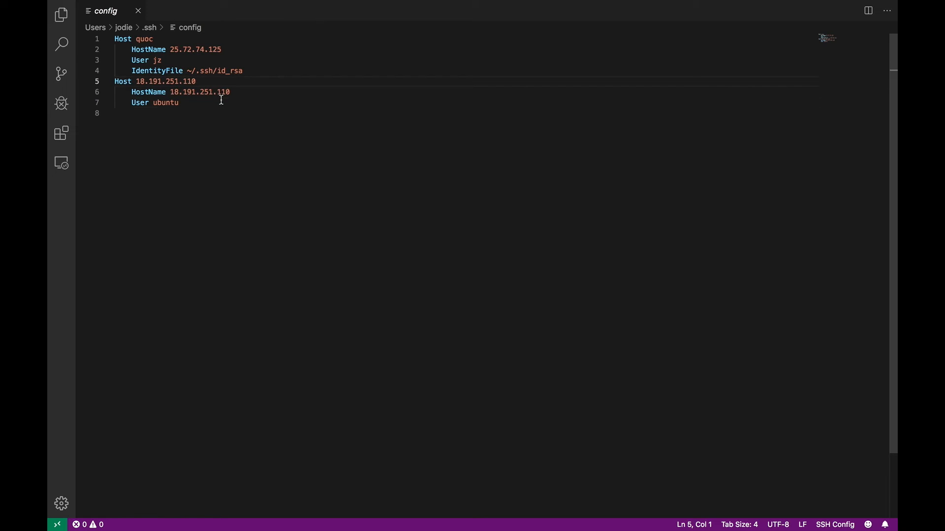
Give the 18.191.251.110 host entry IdentityFile ~/.ssh/atlas-ce-1.pem.
type("IdentityFile ~")
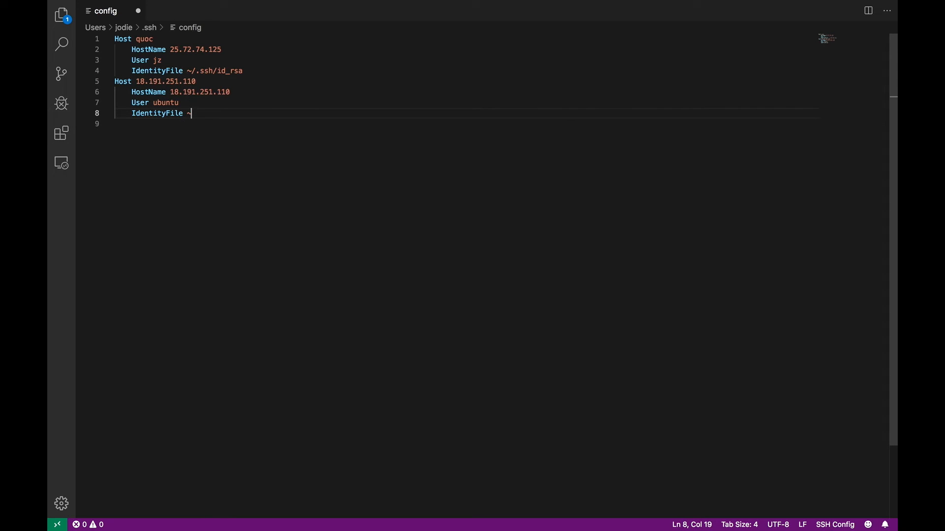
type("/.ssh/")
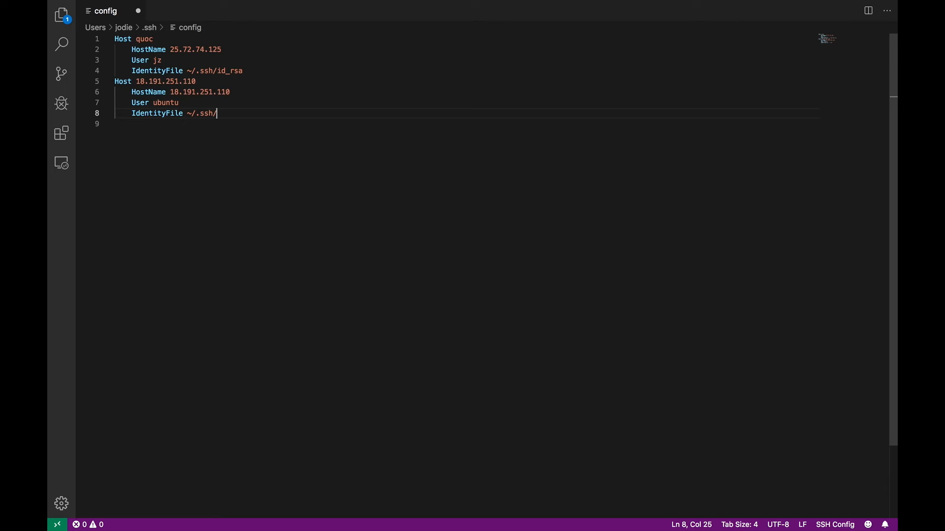
type("atlas-ce-1.pem")
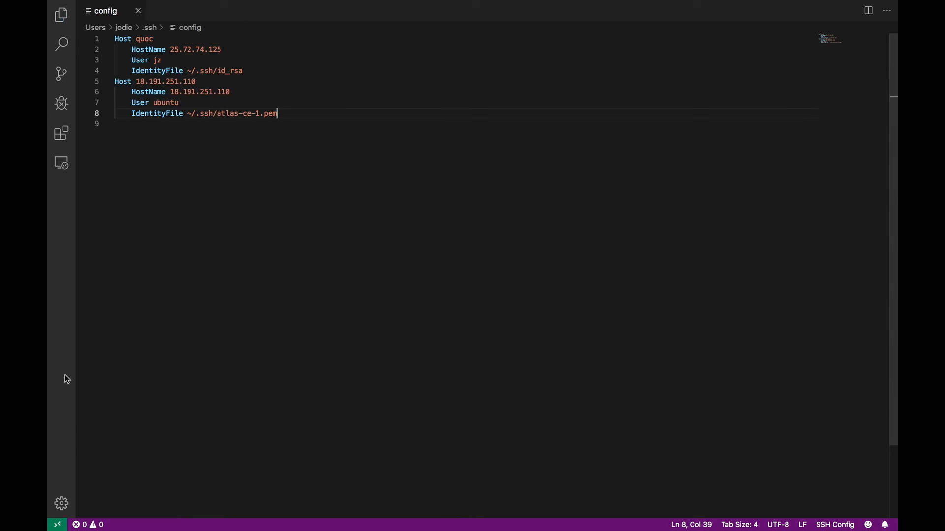
mouse_move(56, 524)
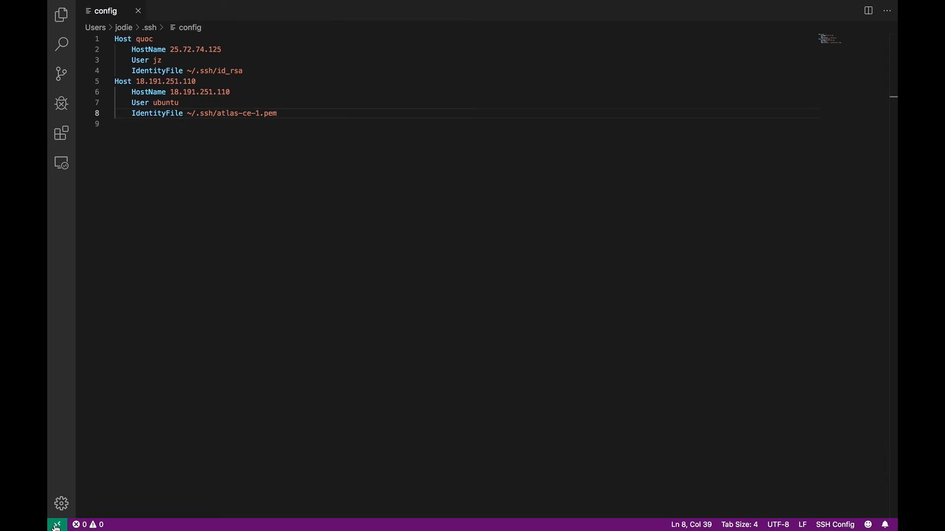
left_click(56, 525)
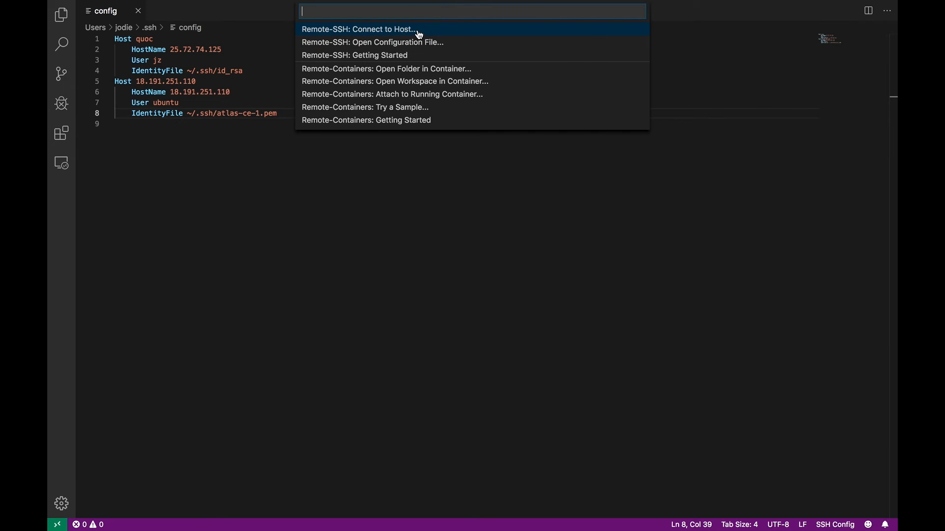
Connect the window over Remote-SSH to the 18.191.251.110 host.
left_click(358, 29)
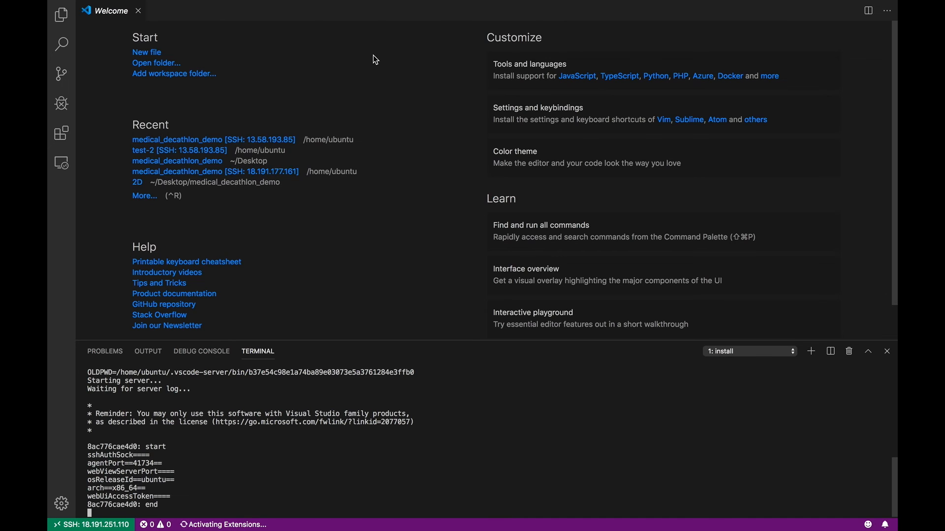
Switch to the remote bash terminal and reload the profile with source ~/.bashrc.
left_click(792, 351)
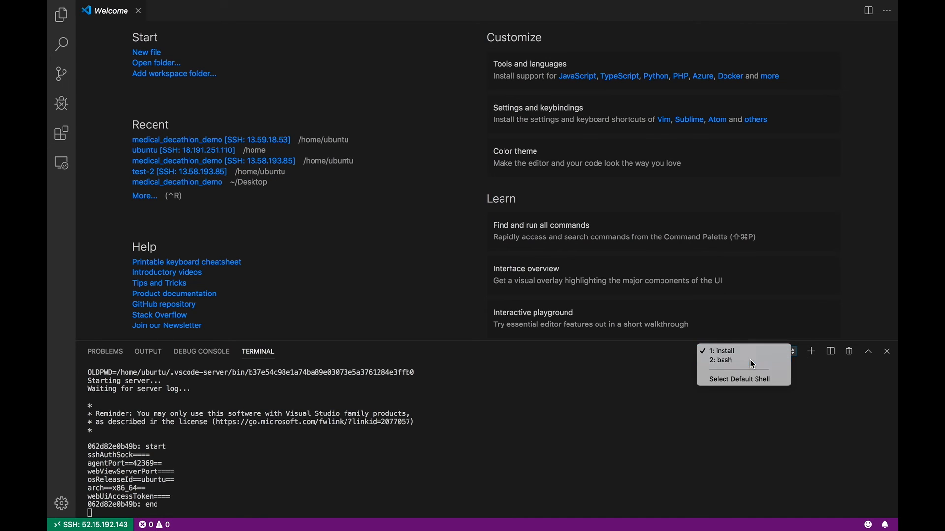
left_click(721, 360)
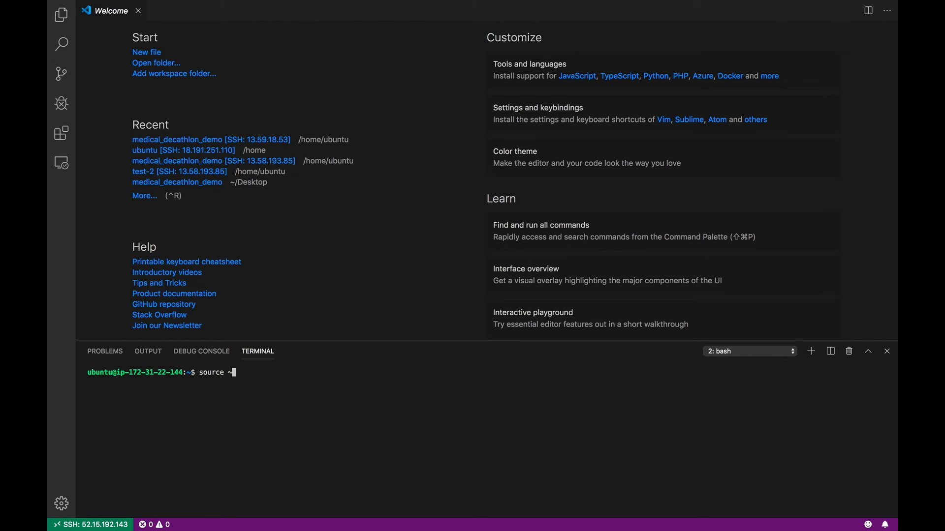
type("/.bas")
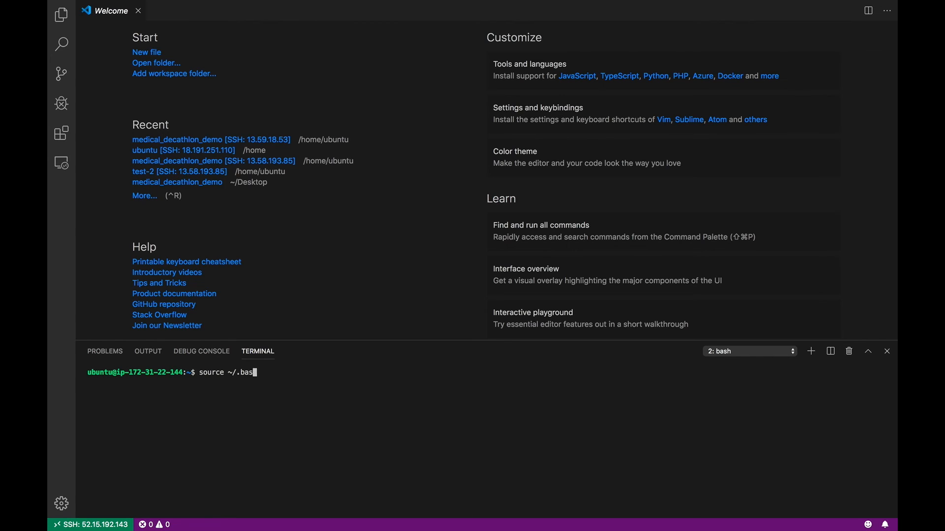
key("Return")
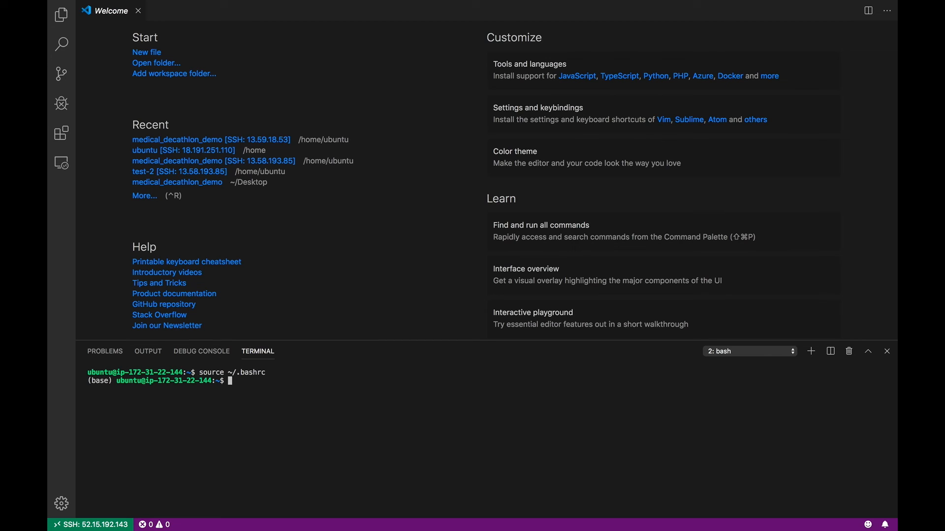
List the conda environments and prepare conda activate atlas_ce_env.
type("conda env")
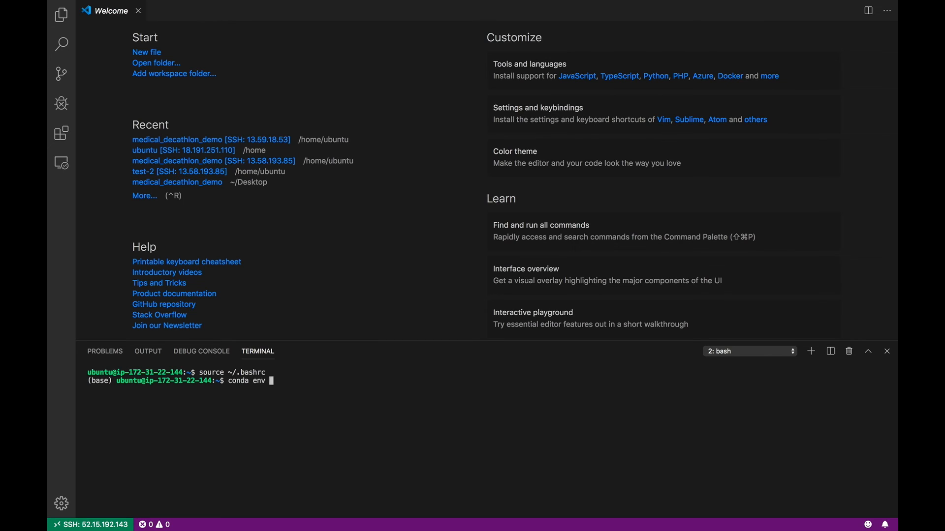
type("list")
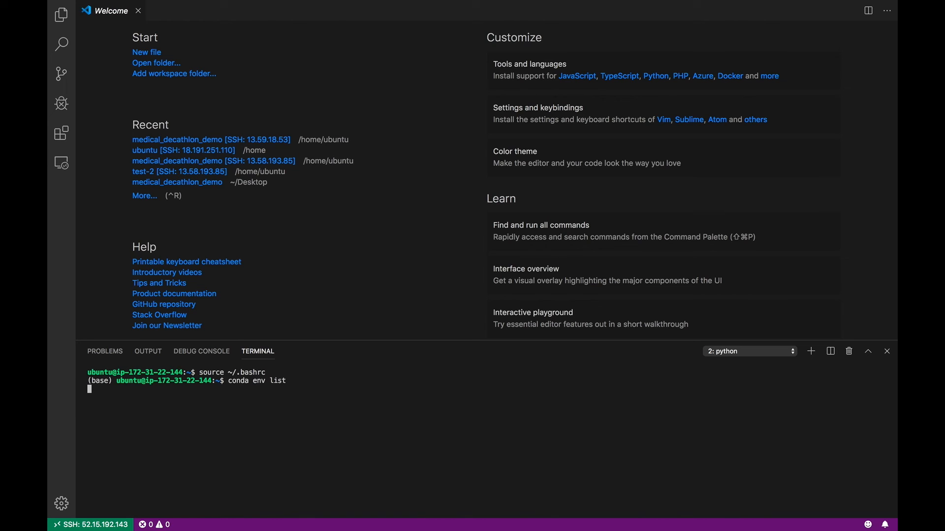
key("Return")
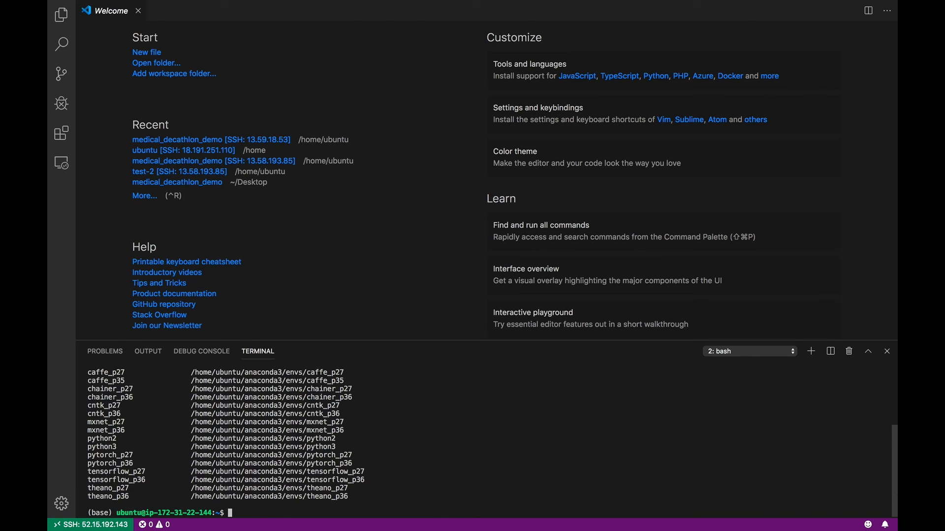
type("conda activate atlas_ce_env")
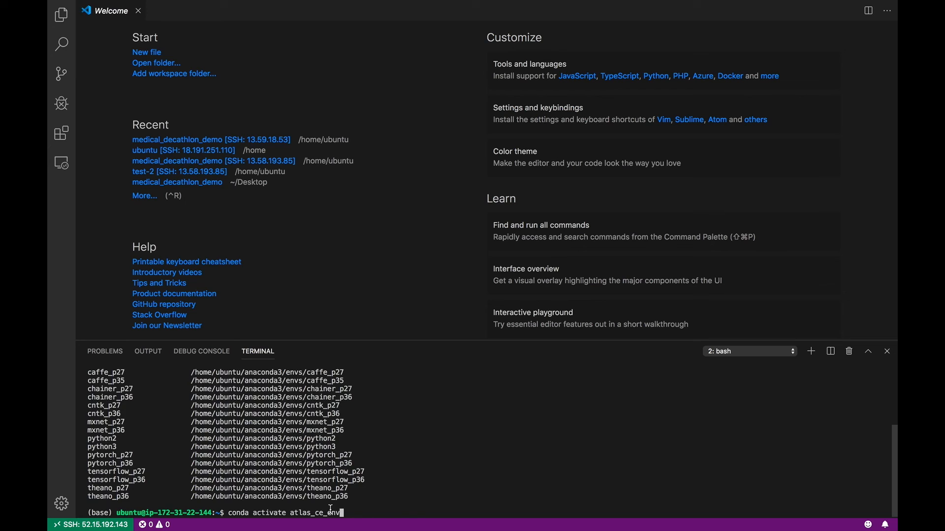
Activate atlas_ce_env and create the Foundations project hello-atlas.
key("Return")
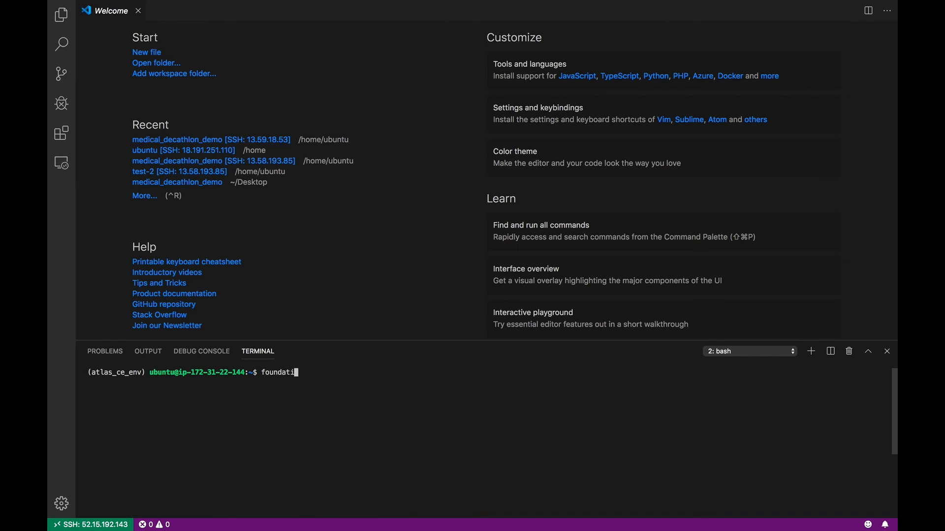
type("ons")
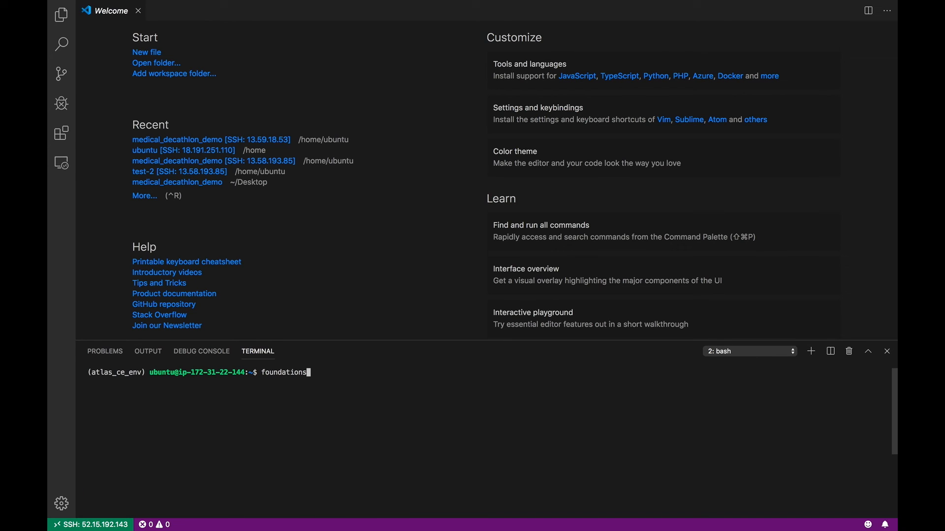
type("init he")
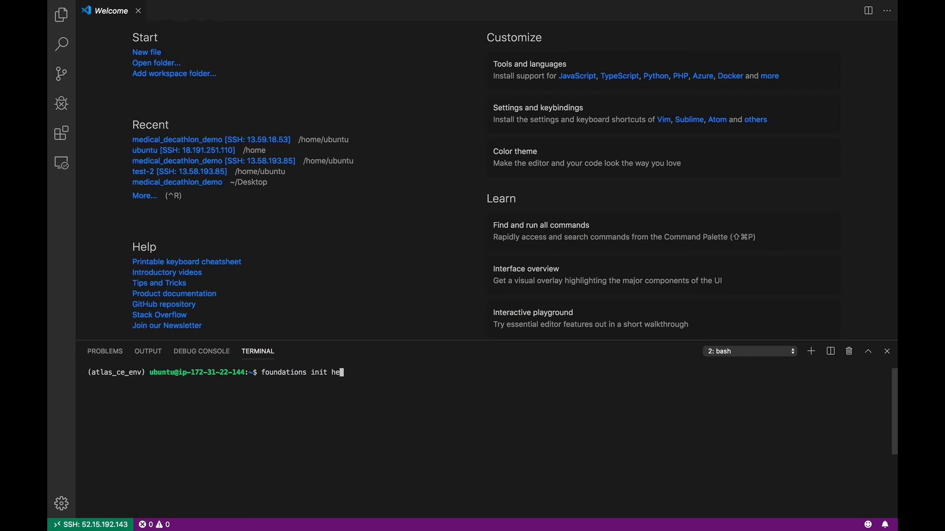
type("llo-atlas")
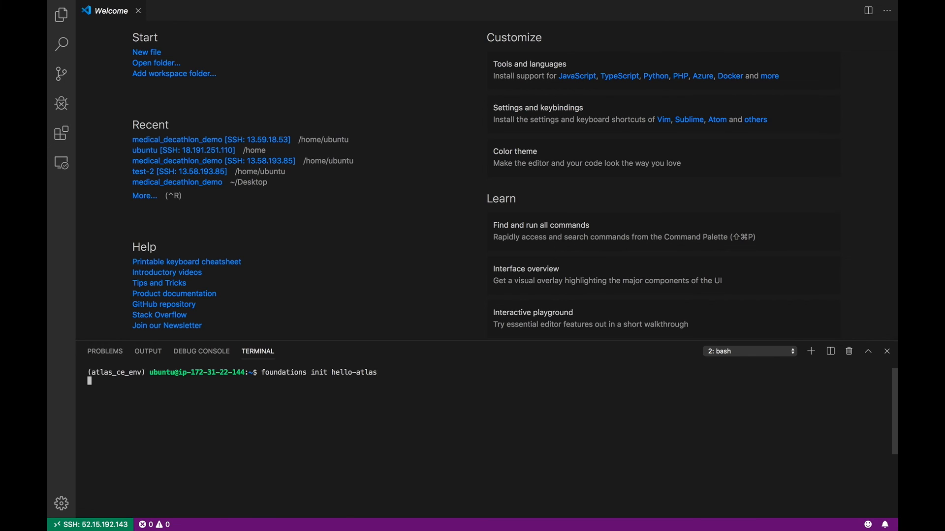
key("Return")
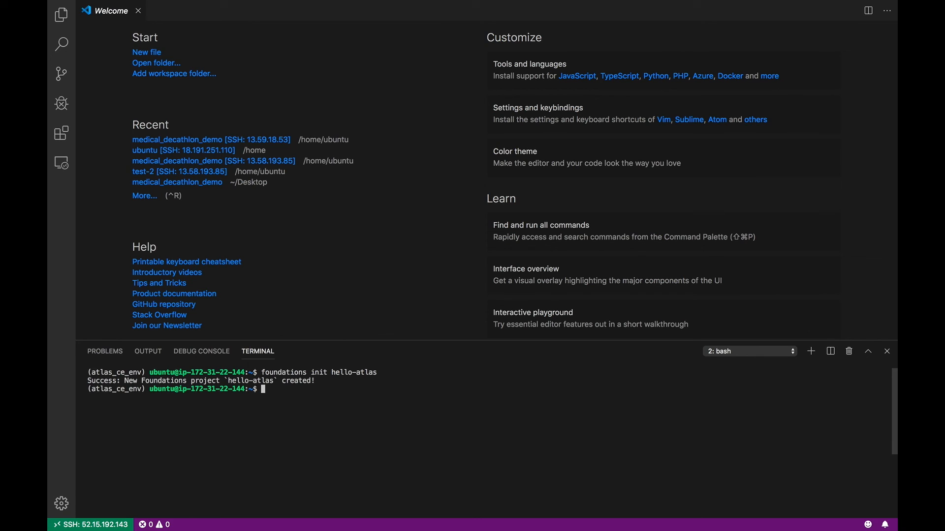
List the files, enter hello-atlas/ and prepare to run python main.py.
type("ls")
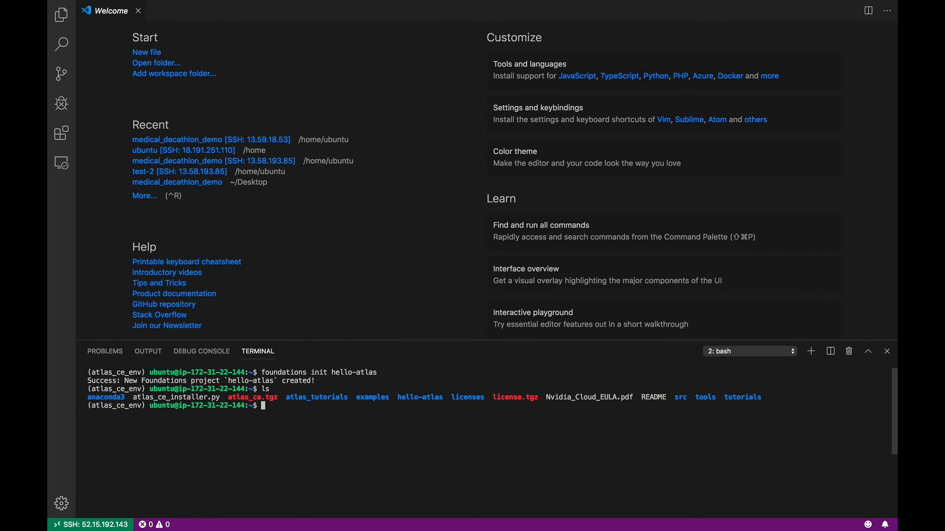
type("cd hello-atlas/")
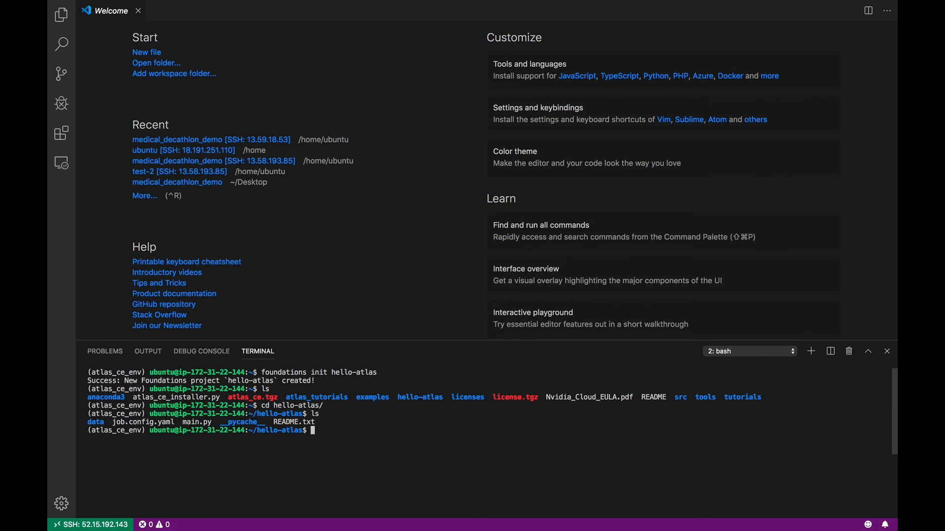
type("python main.py")
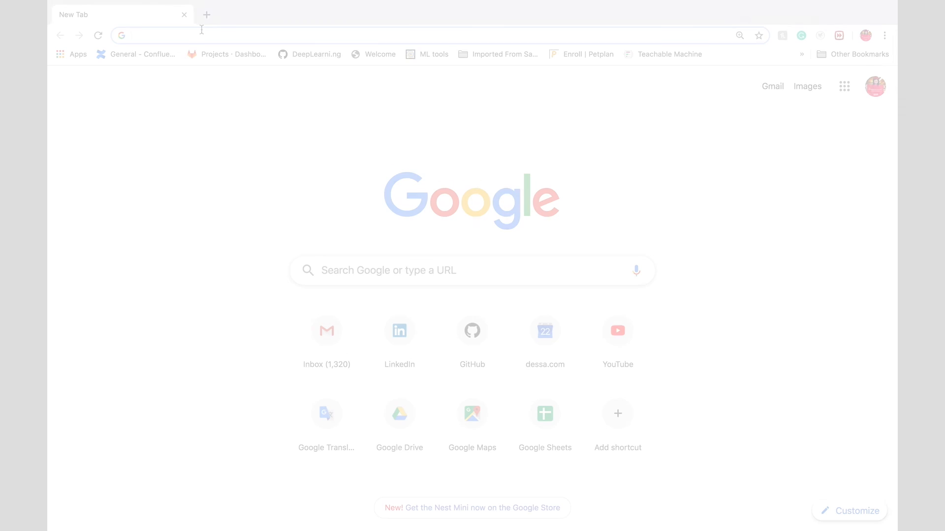
Load the Foundations GUI at 52.15.192.143:5555 and scroll to the hello-atlas job table.
type("52.")
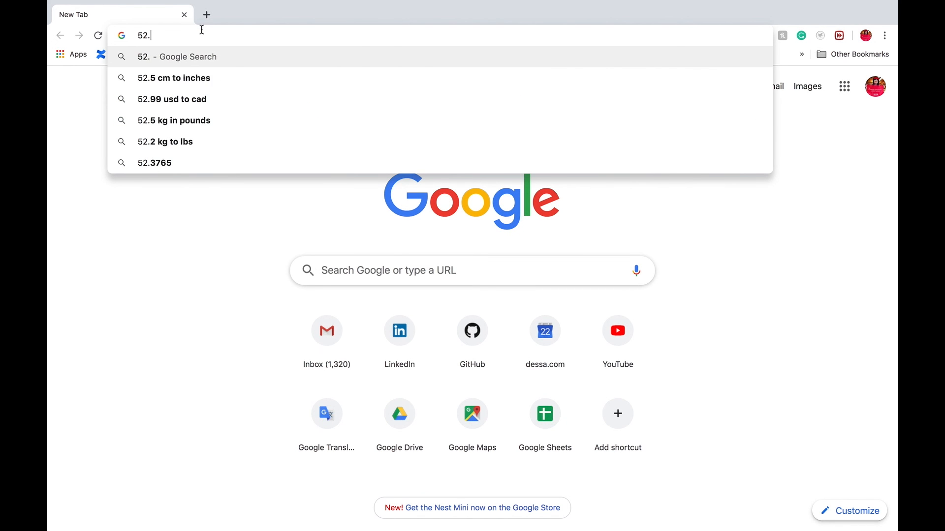
type("15")
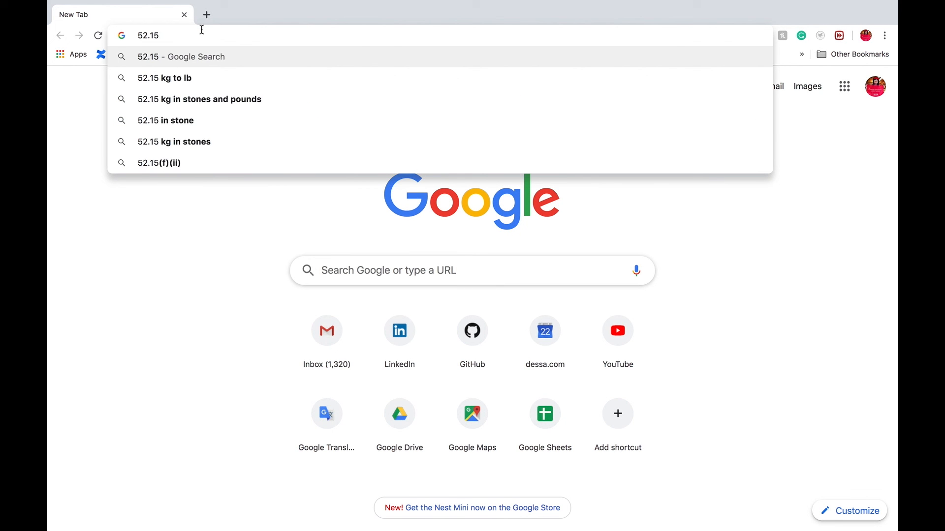
type(".192.143")
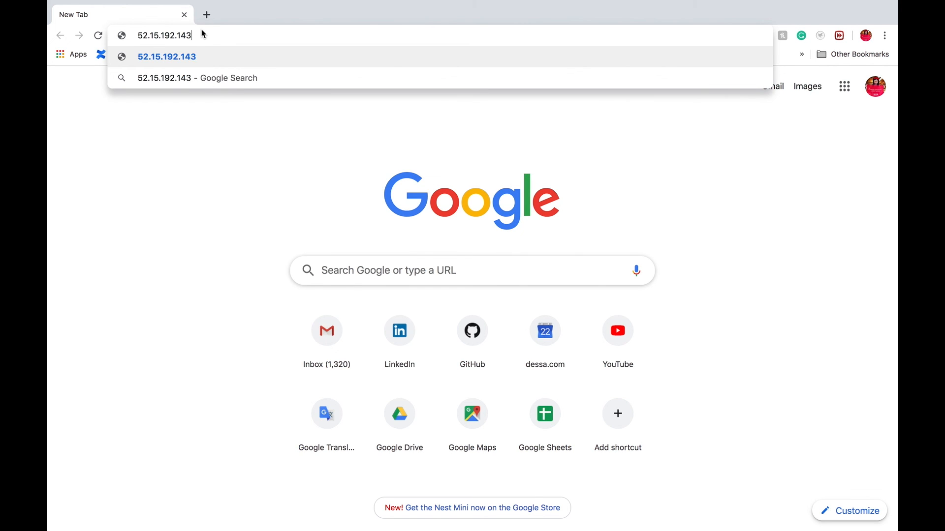
type(":5")
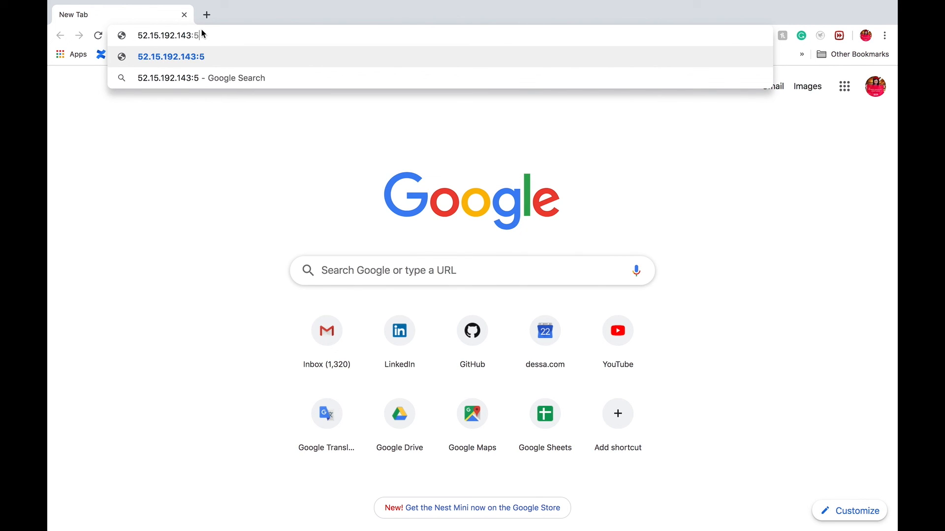
key("Return")
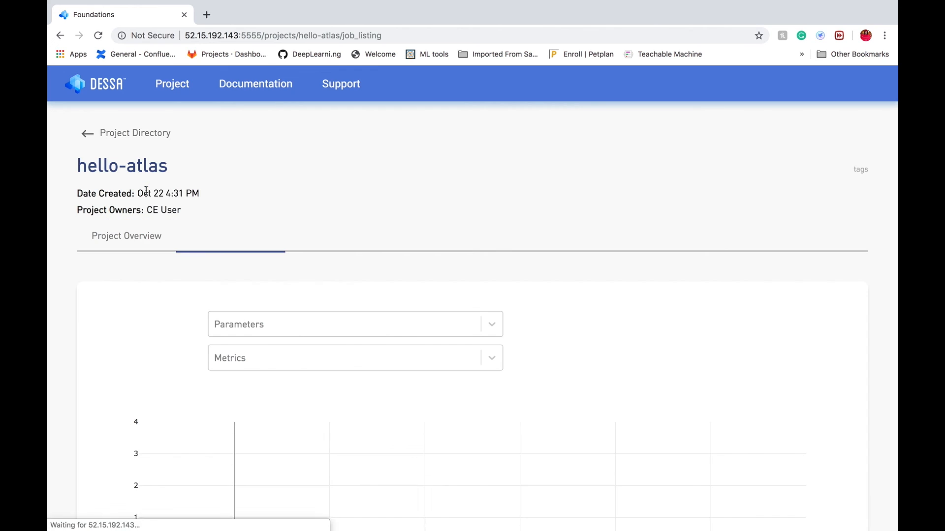
scroll("down", 3)
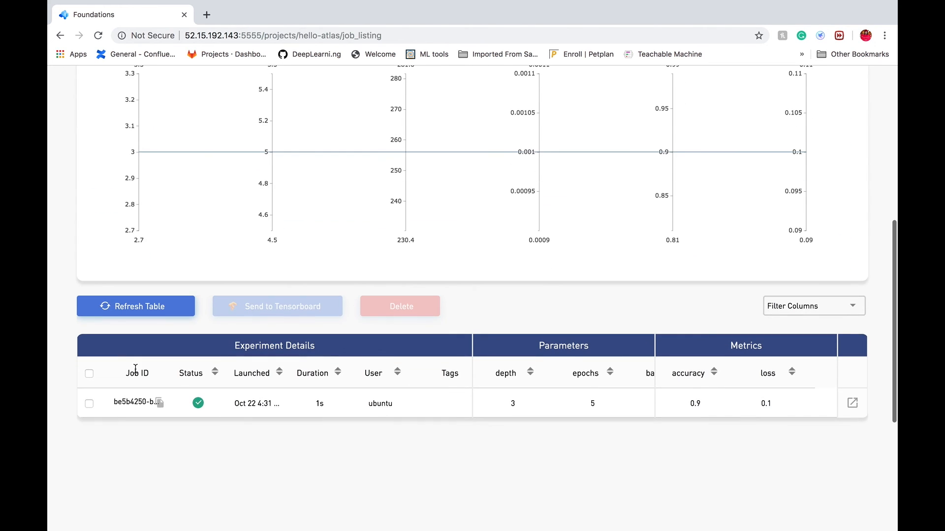